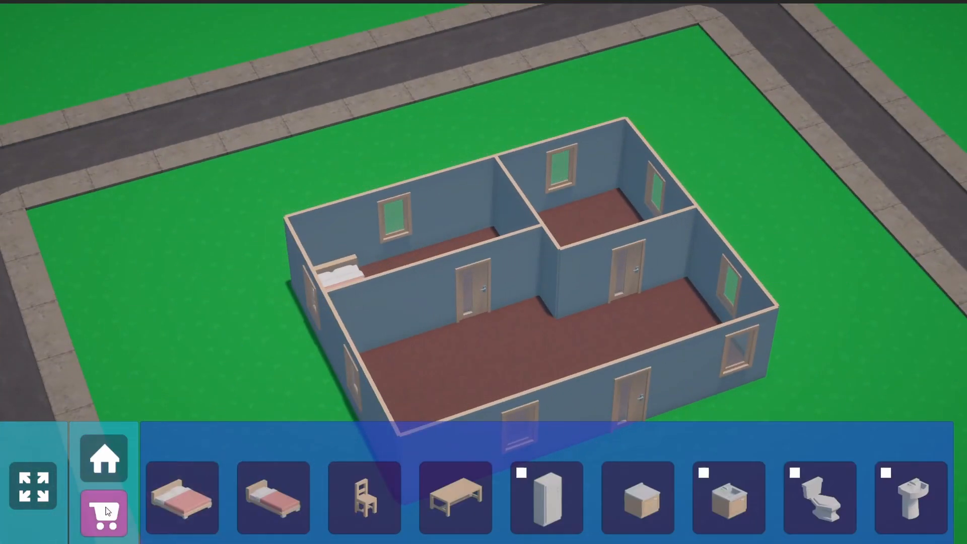
- Use the build menu's removal tools to clear the house's walls and floor tiles from the lot
left_click(729, 497)
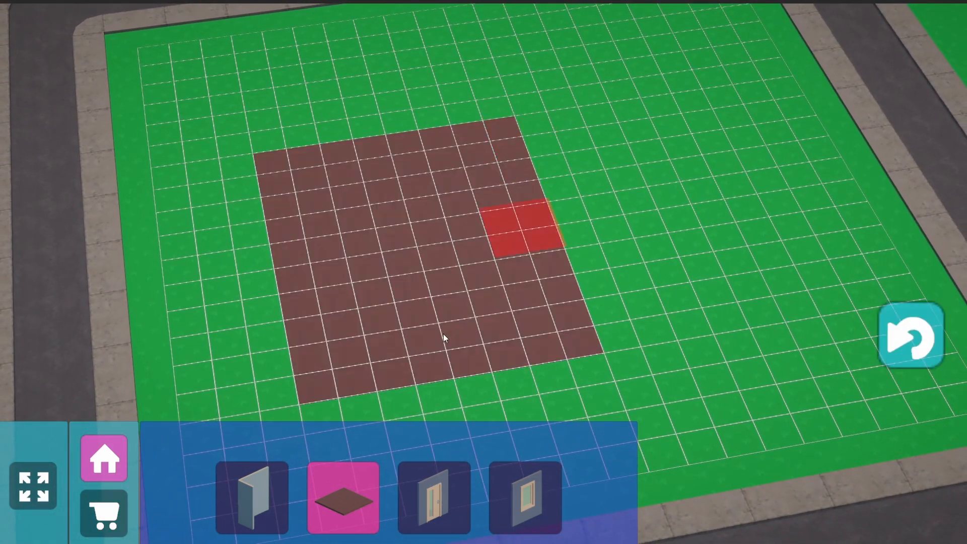
left_click(251, 497)
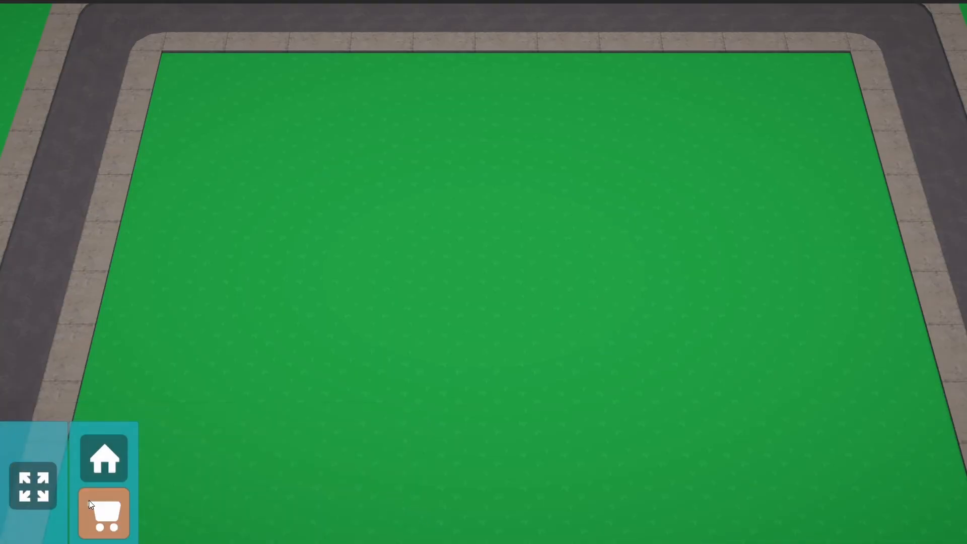
- Preview the table from the furniture catalogue on the empty lot, then leave Play mode
left_click(104, 513)
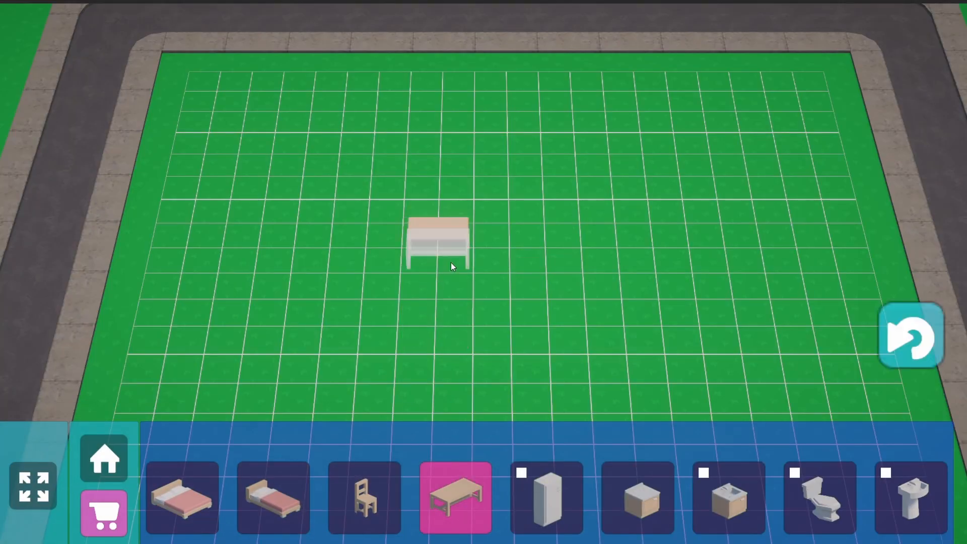
left_click(364, 496)
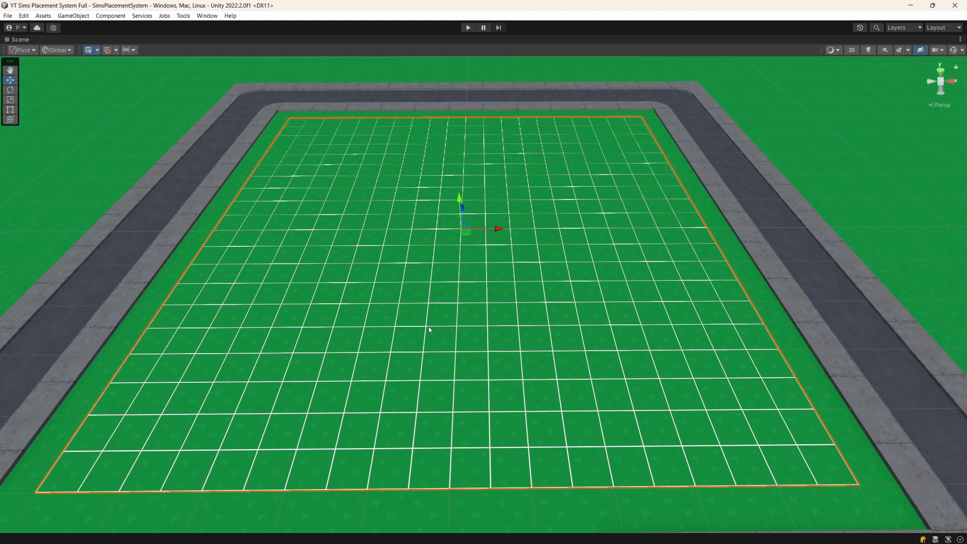
mouse_move(592, 331)
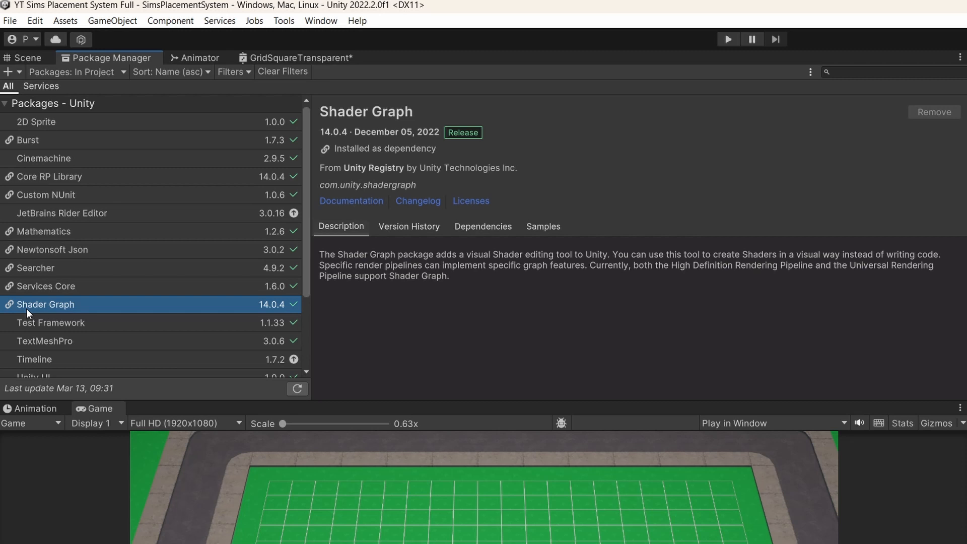
mouse_move(567, 188)
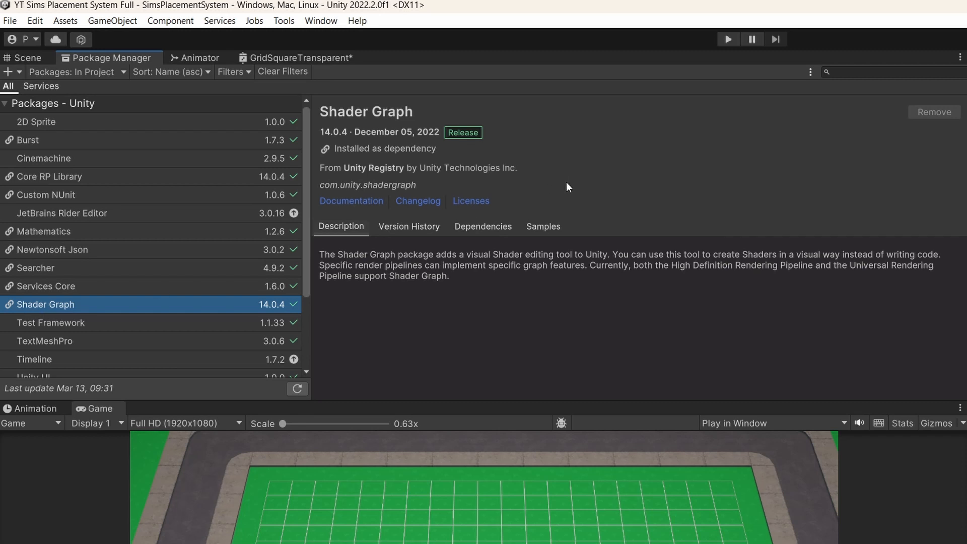
- Show the Shader Graph package's Samples list in Package Manager
left_click(542, 227)
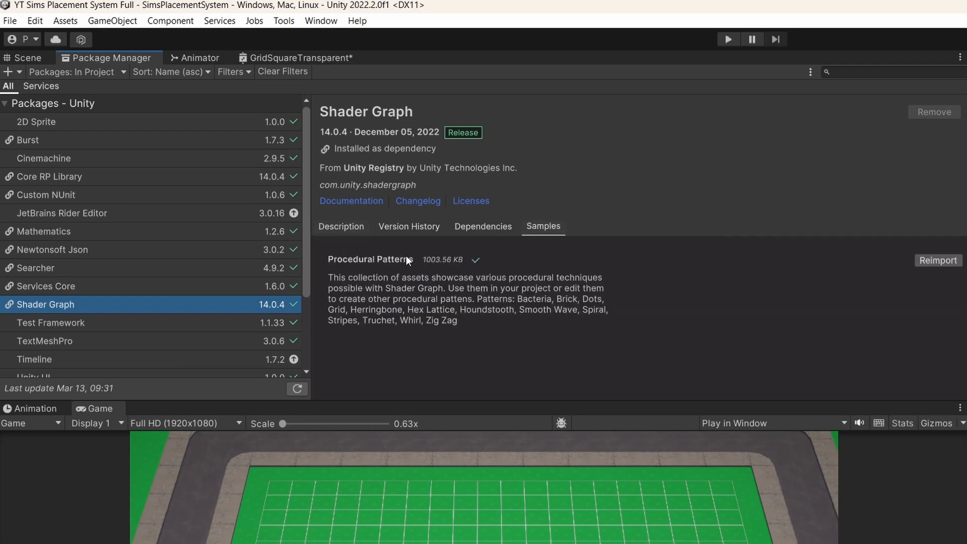
mouse_move(387, 259)
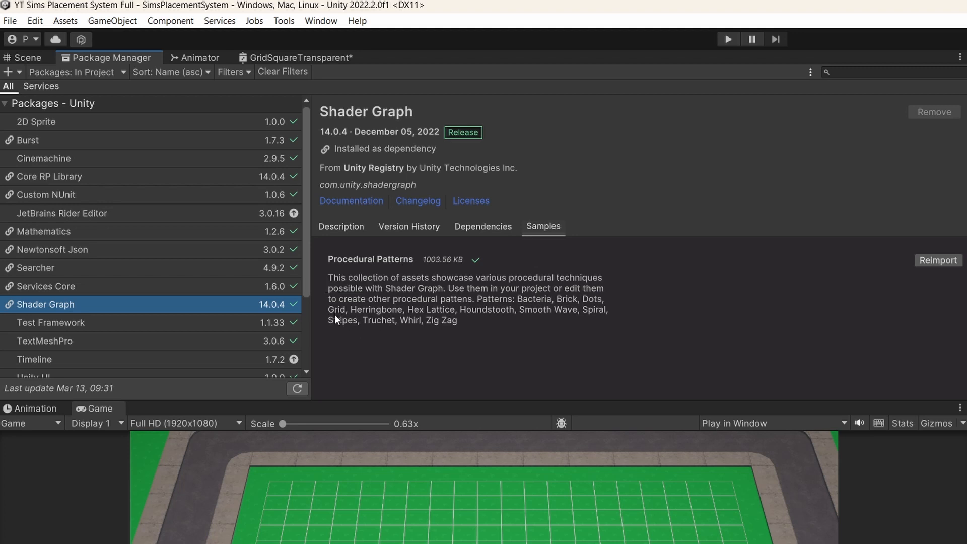
mouse_move(413, 315)
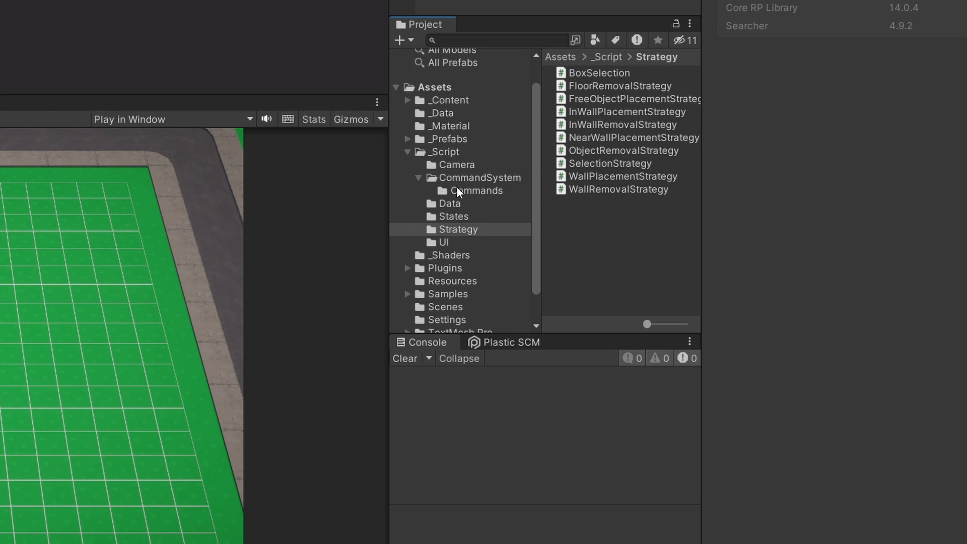
- Browse the Procedural Patterns sample folder beside the GridSquareTransparent shader graph
left_click(449, 293)
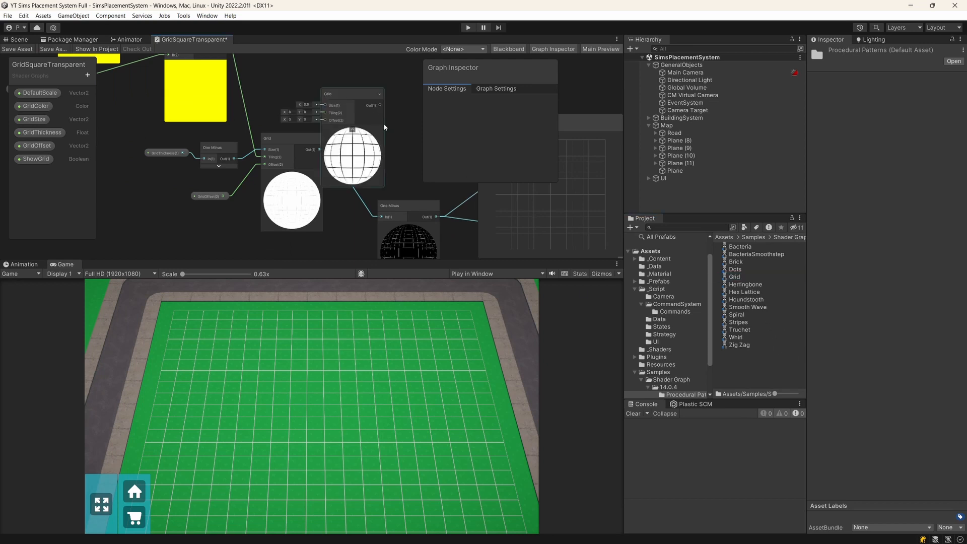
- Set the Grid node's Tiling X to 16 and review the GridThickness and GridColor properties
right_click(192, 39)
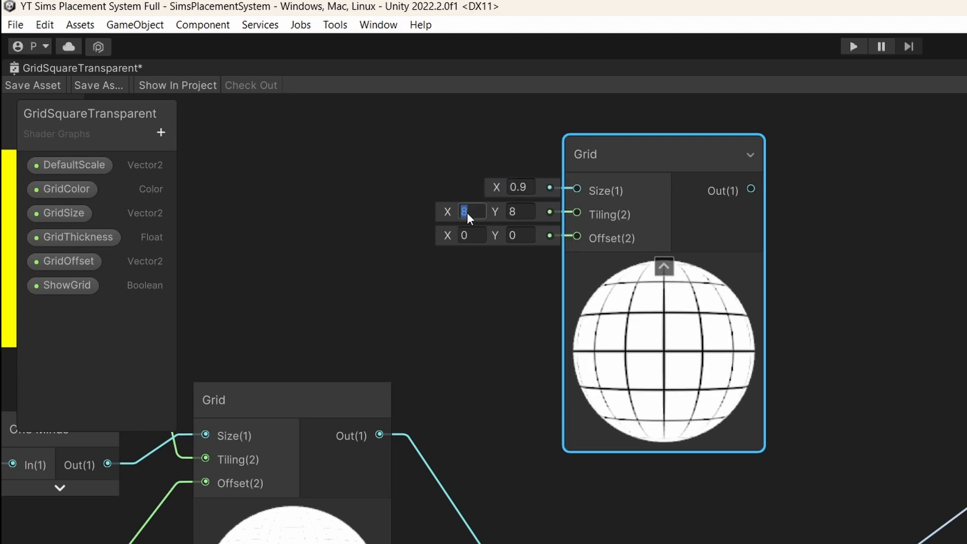
type("16")
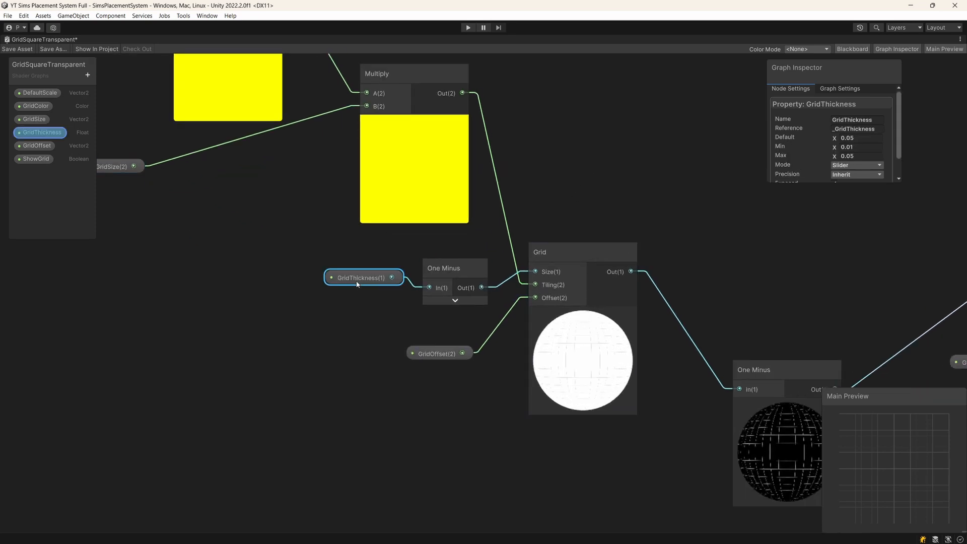
left_click(652, 266)
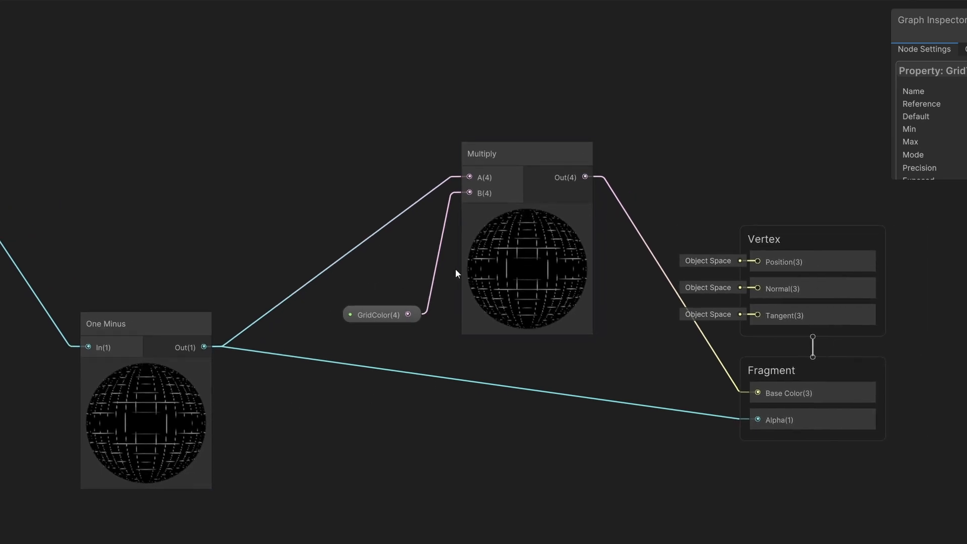
left_click(380, 314)
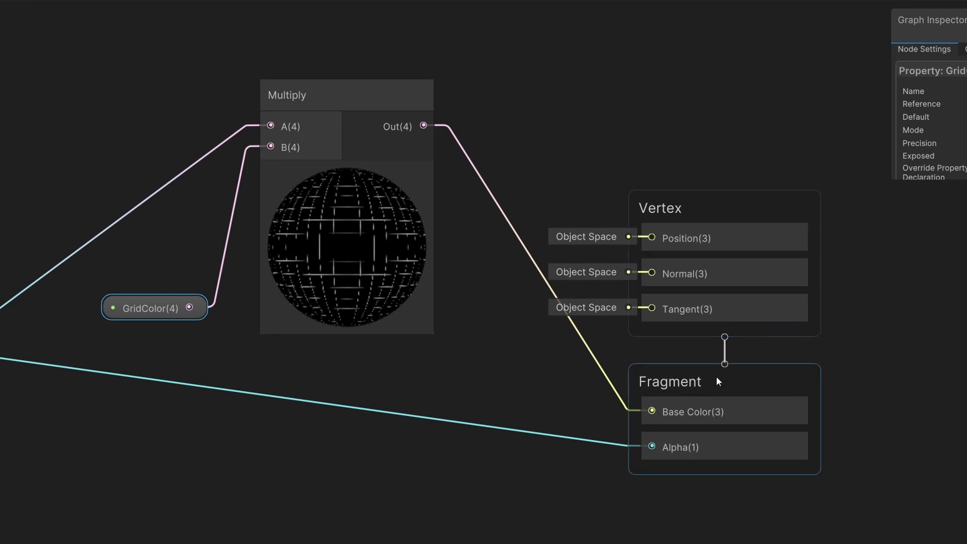
mouse_move(802, 373)
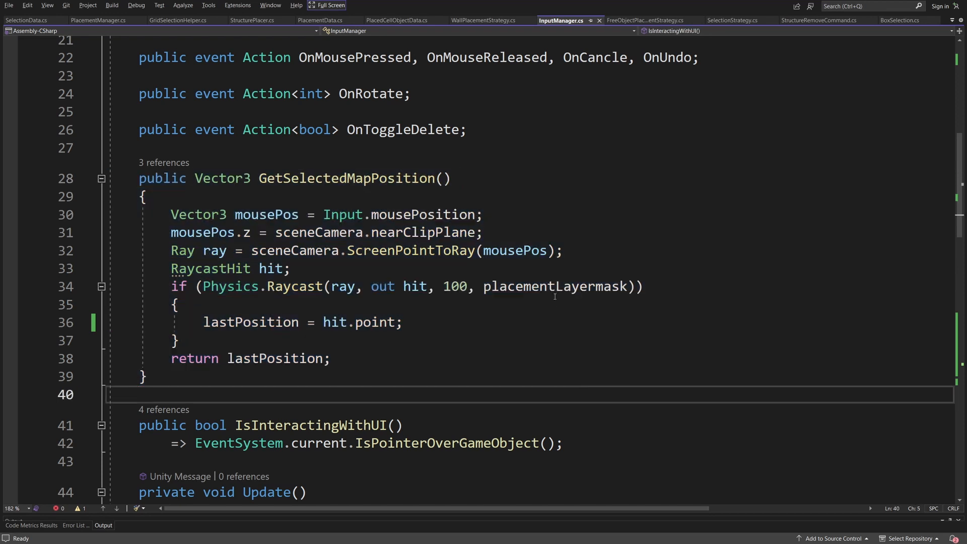
- Highlight every reference to lastPosition in InputManager.cs
double_click(555, 286)
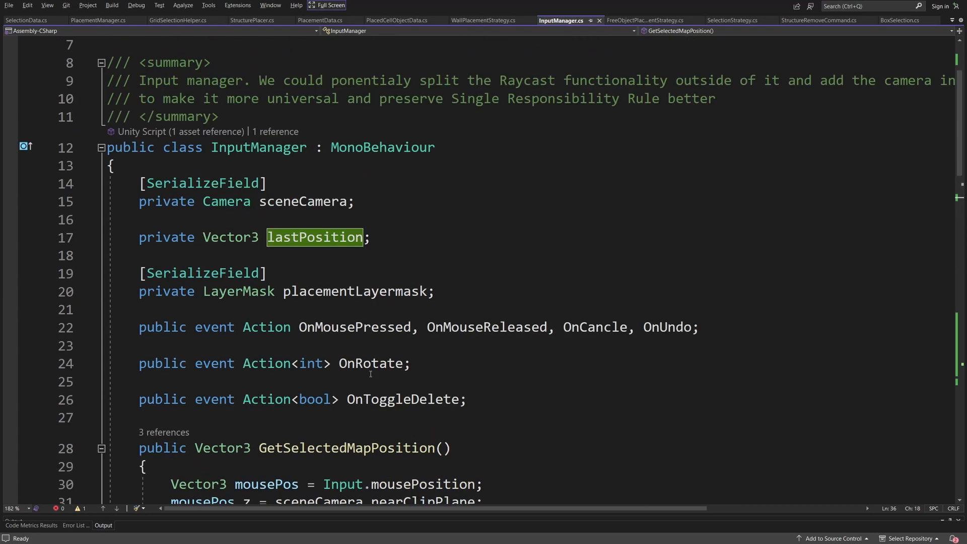
mouse_move(314, 237)
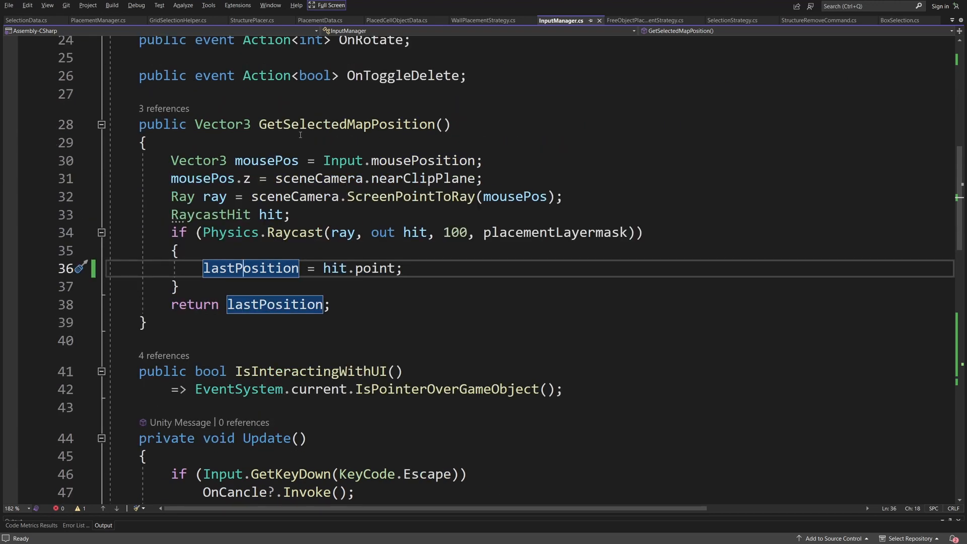
mouse_move(334, 268)
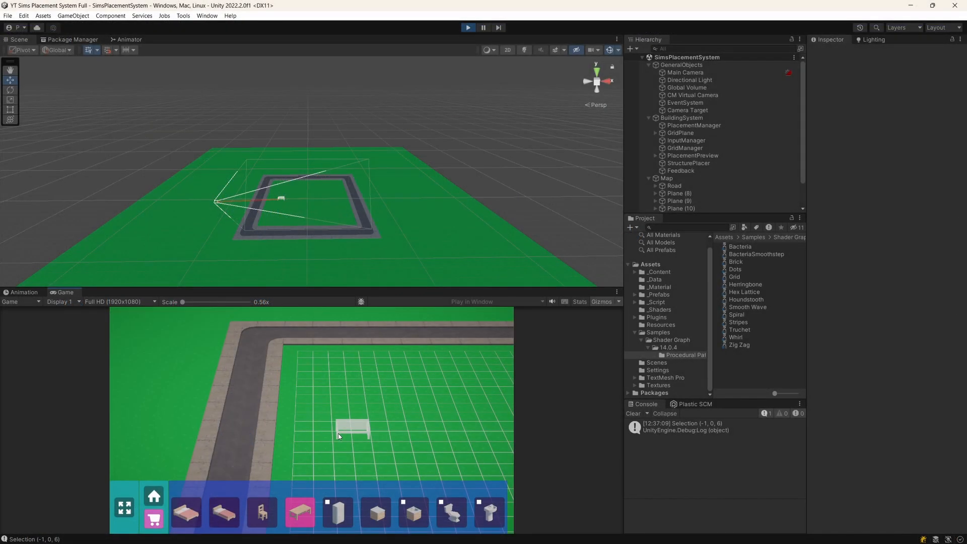
- Leave the running game for the Unity Manual's Grid component page
left_click(124, 507)
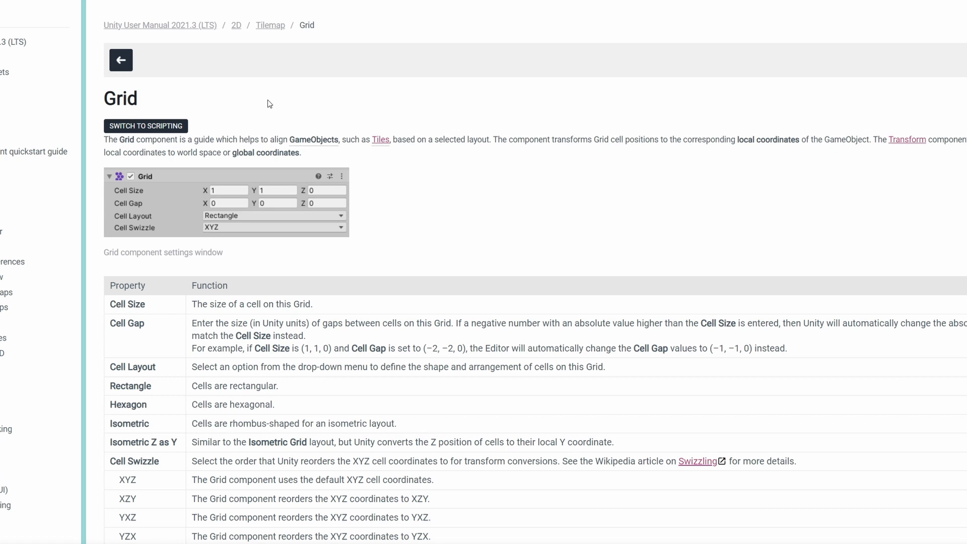
mouse_move(142, 110)
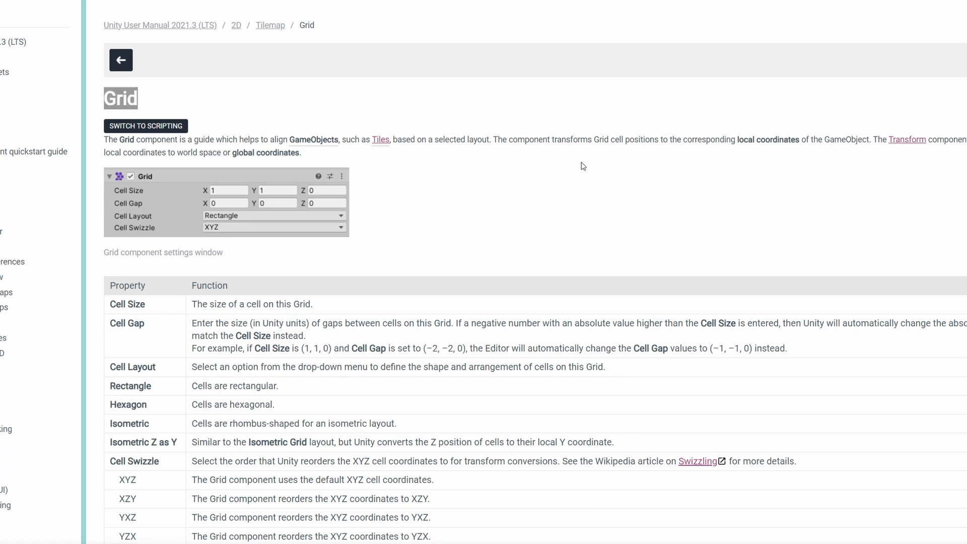
mouse_move(603, 196)
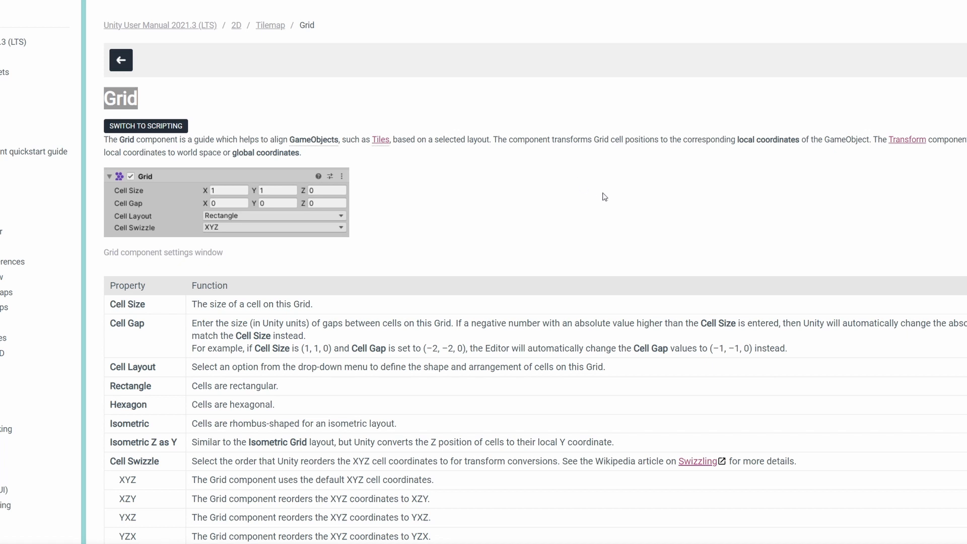
- Review the Grid scripting reference's public methods, including WorldToCell and CellToWorld
scroll("down", 3)
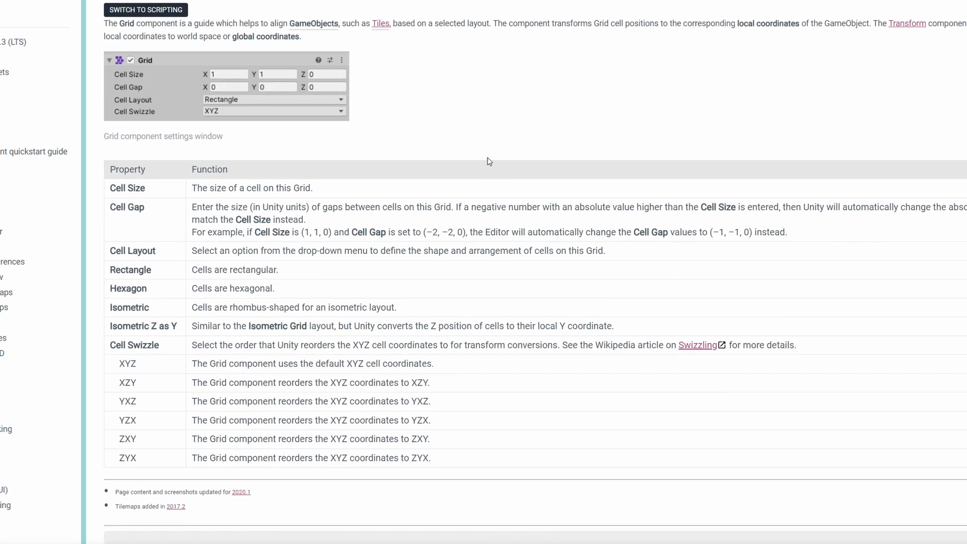
left_click(145, 9)
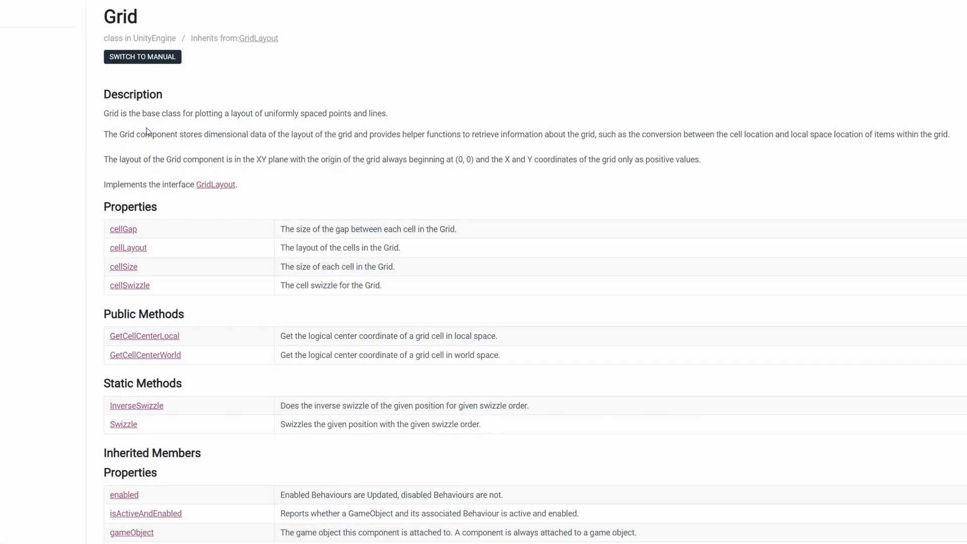
scroll("down", 3)
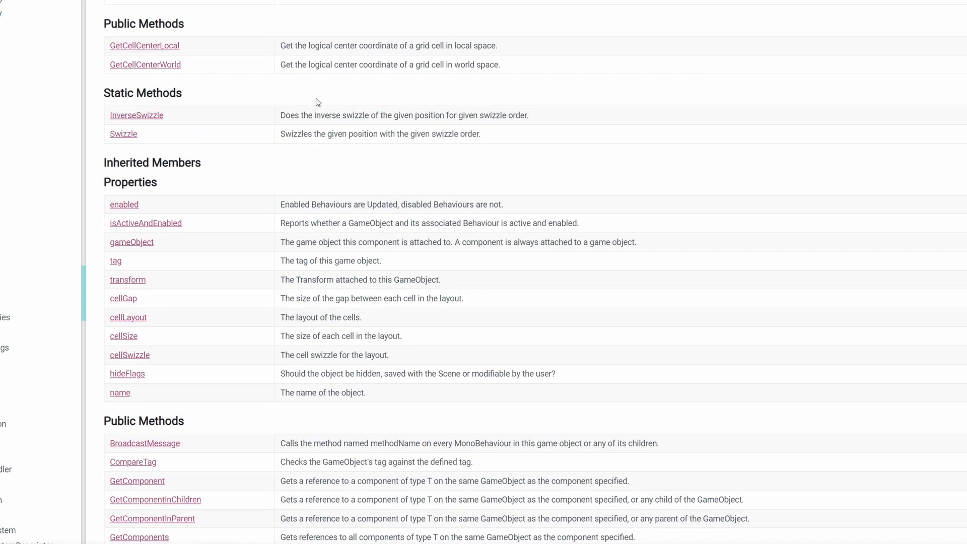
scroll("down", 3)
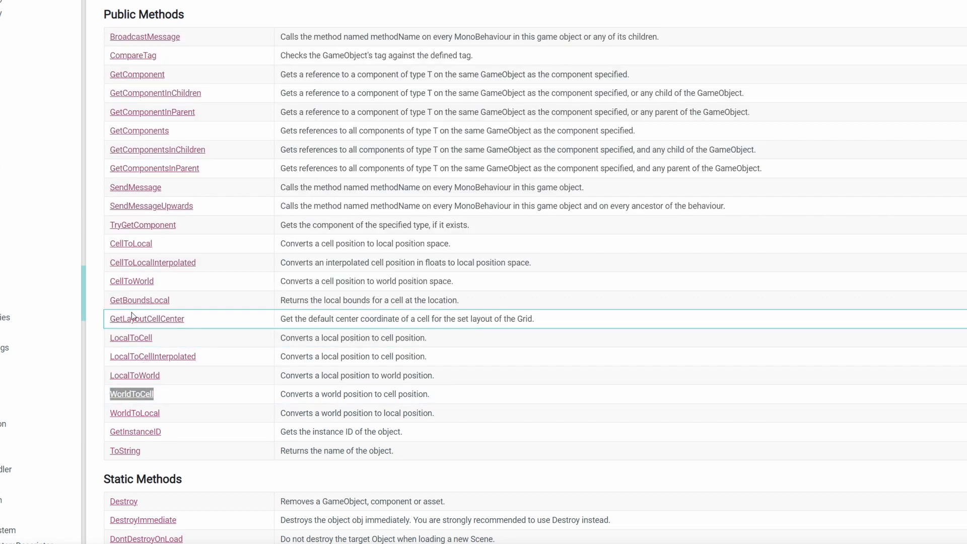
left_click(131, 394)
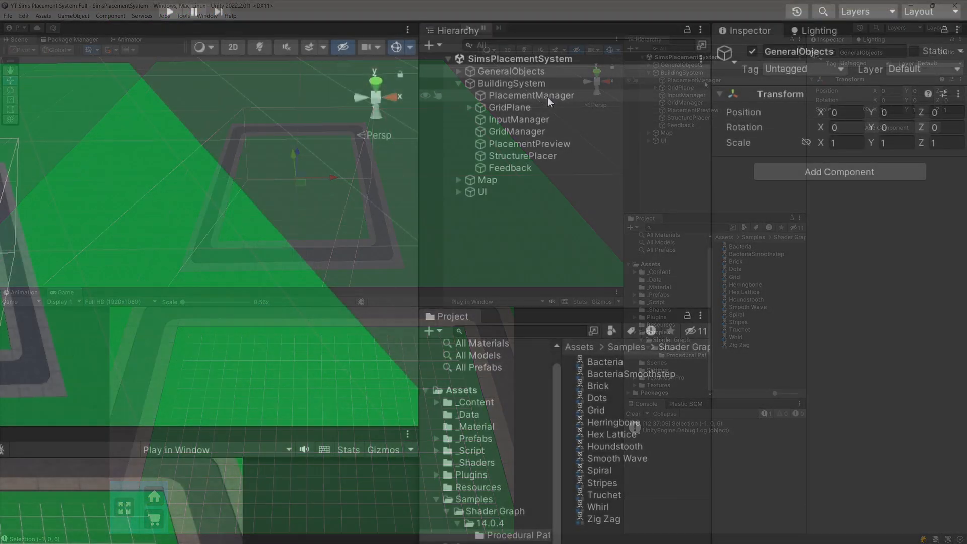
- Select GridPlane and inspect its GridTransparent material inputs: GridSize 2 by 2, thickness 0.04
left_click(510, 107)
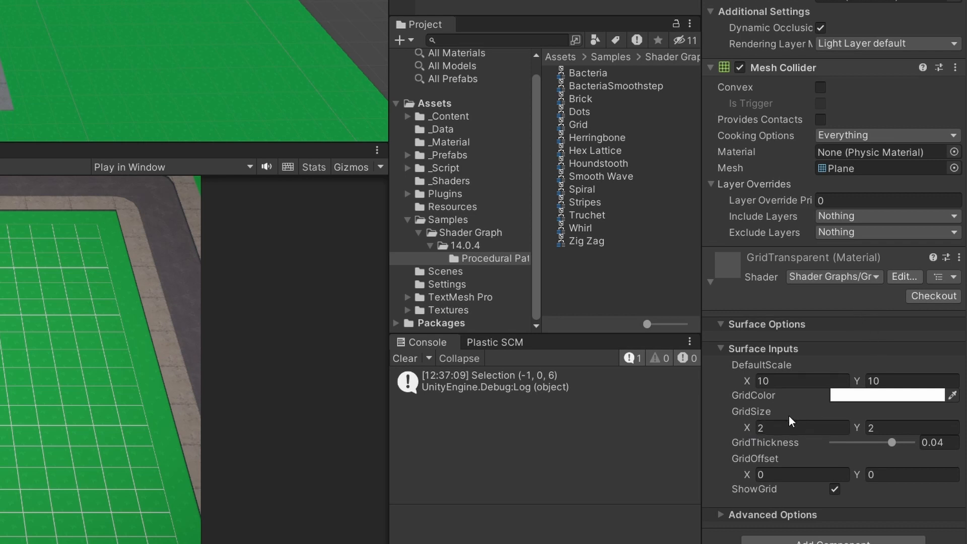
left_click(802, 427)
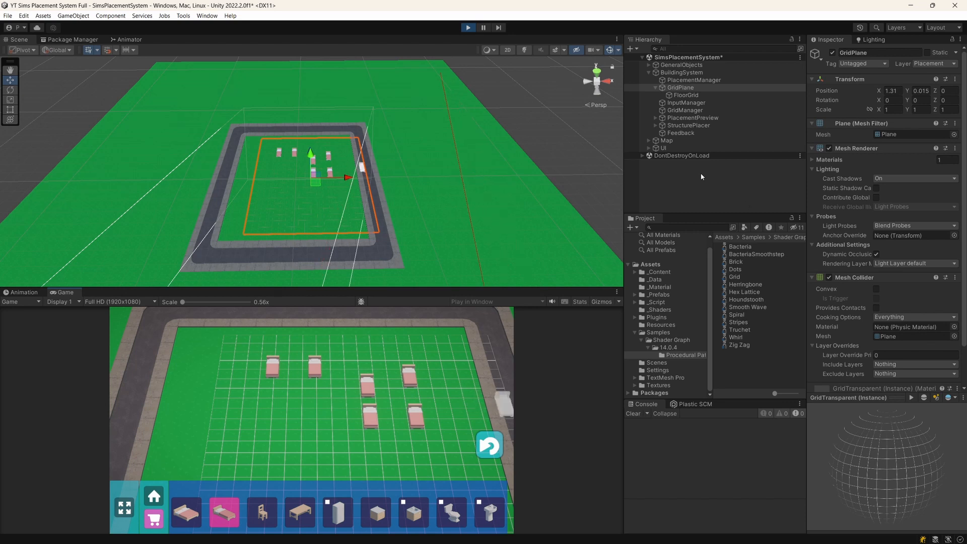
- Pick the chair from the furniture bar and place chairs on the grass grid
left_click(684, 95)
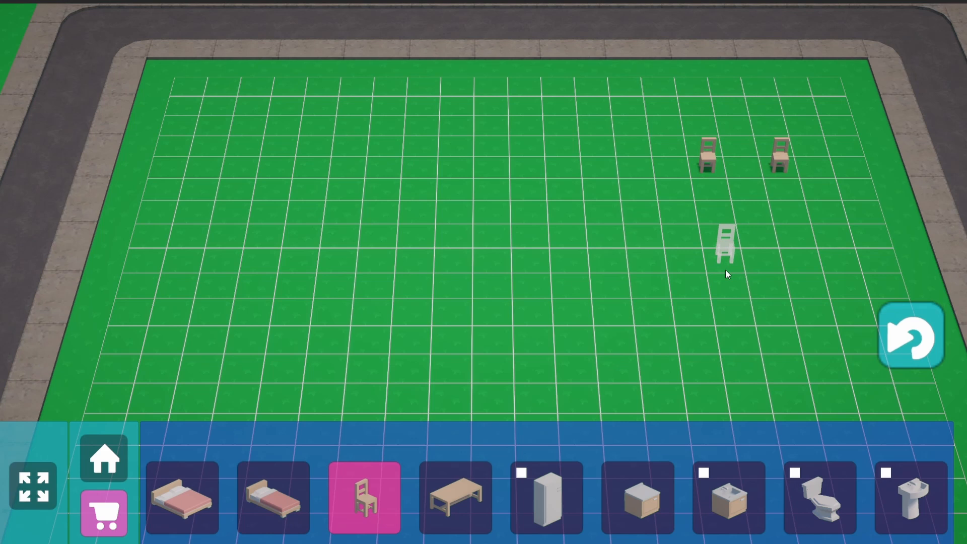
left_click_drag(726, 243, 671, 152)
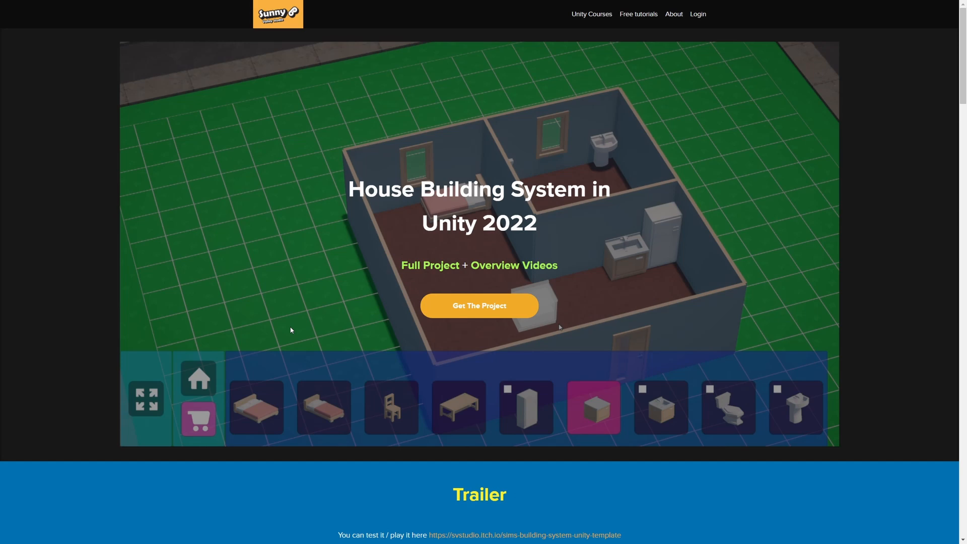
- Scroll the House Building System page down to the Trailer section
scroll("down", 3)
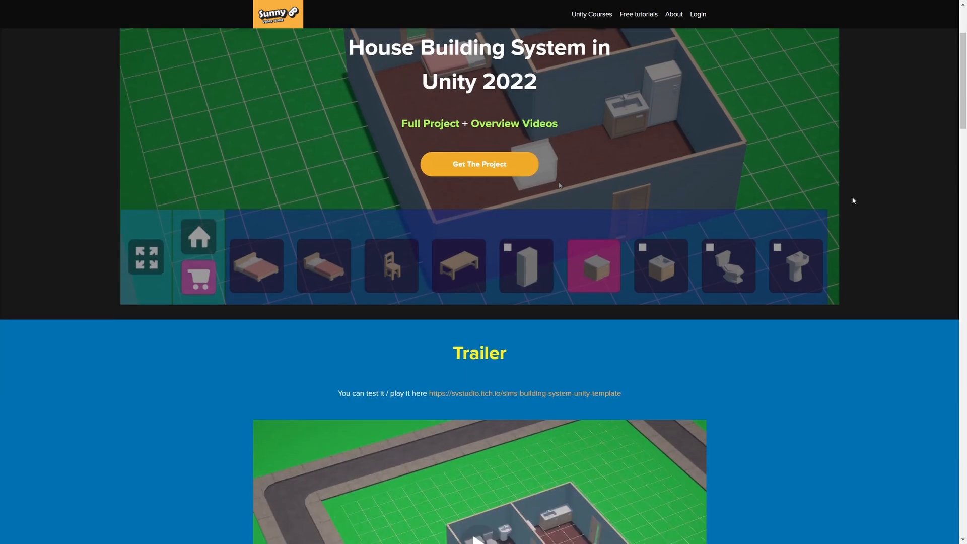
left_click(479, 164)
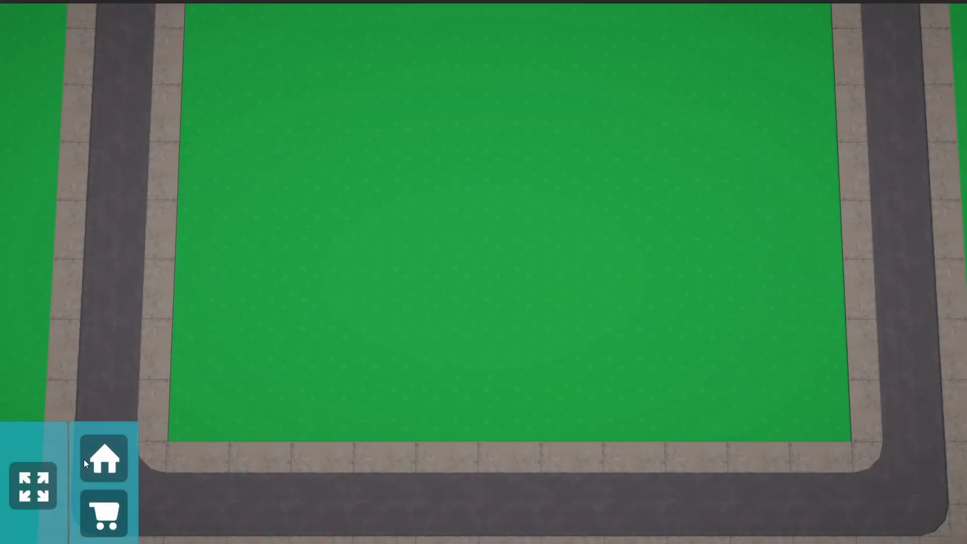
- Bring up the house-building pieces and place floor tiles beside the existing floor and in the upper-left area
left_click(103, 459)
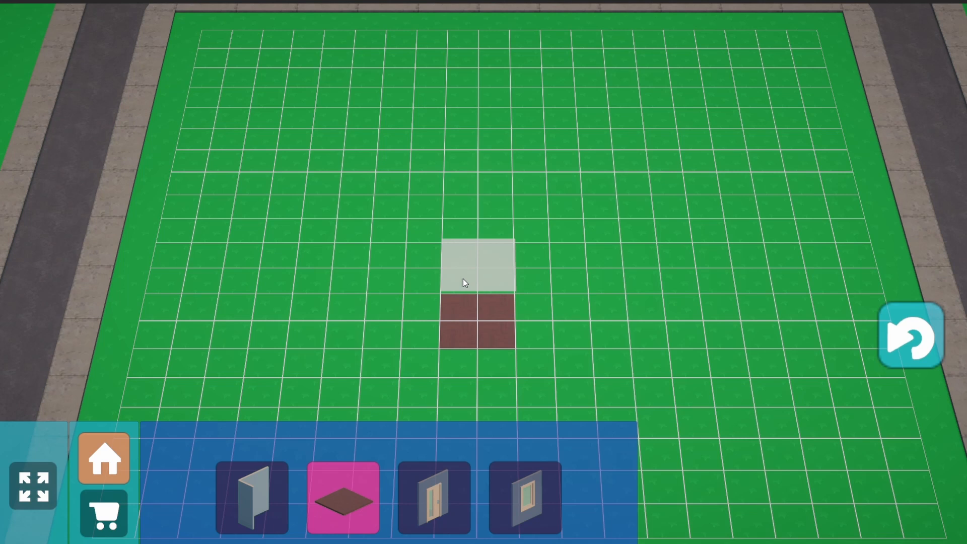
mouse_move(446, 291)
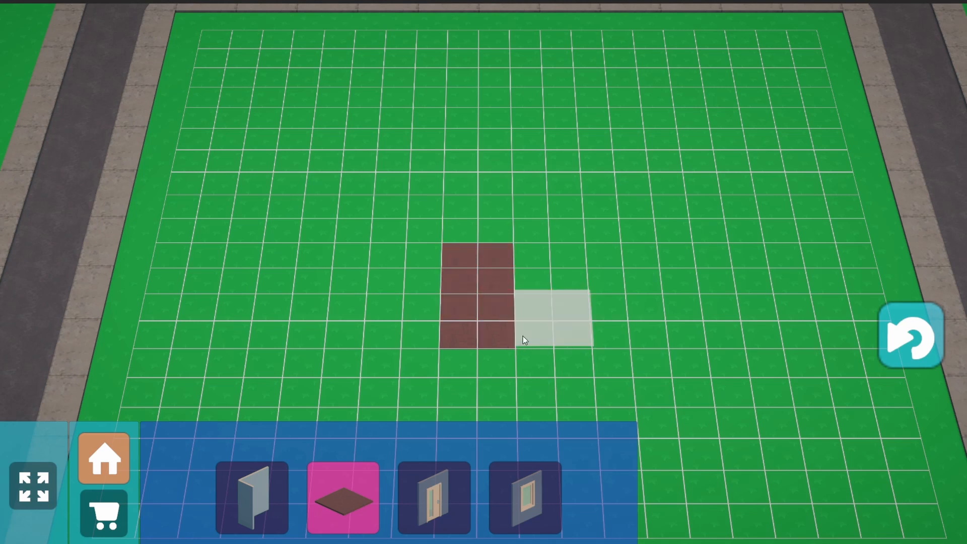
left_click(552, 316)
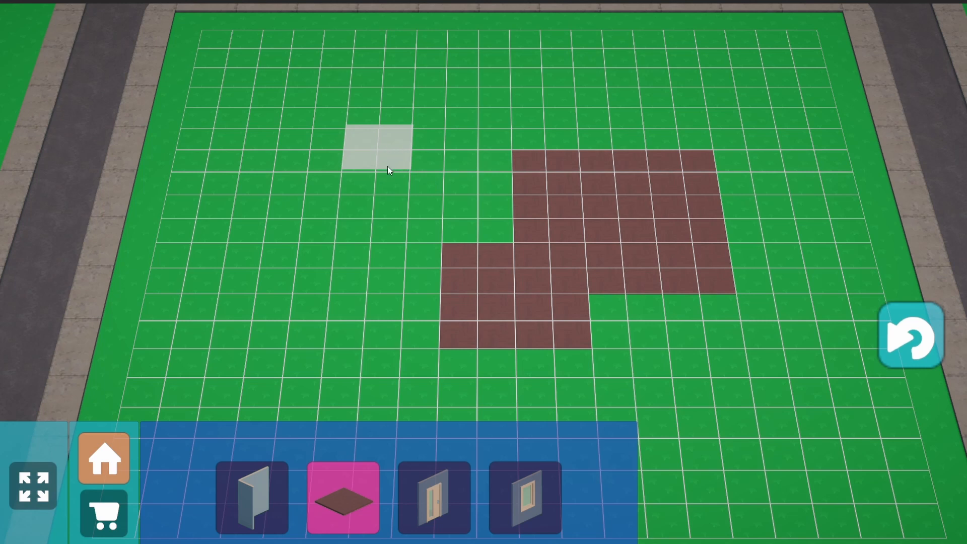
left_click(370, 142)
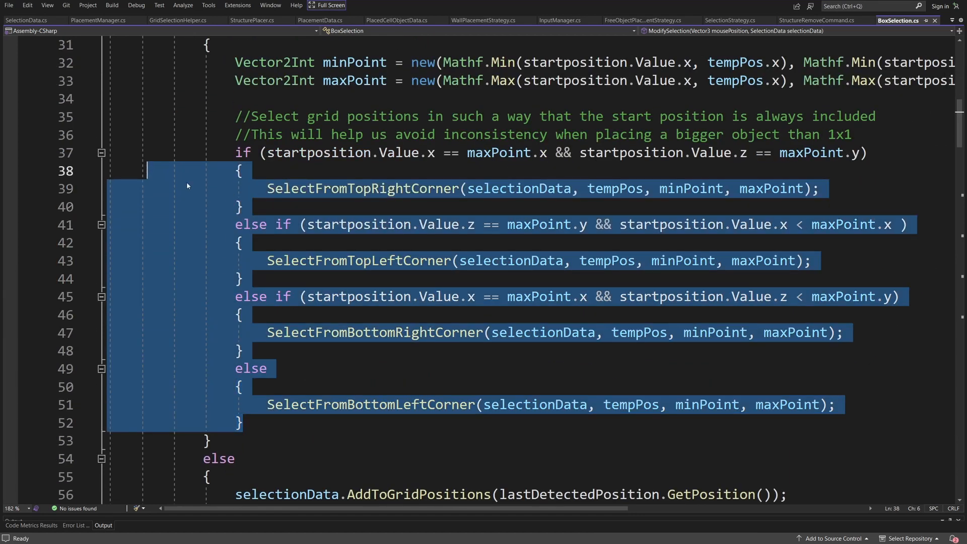
- Review the corner checks in BoxSelection.cs, then show GridSelectionHelper.cs and the SelectFromTopLeftCorner method
left_click(372, 260)
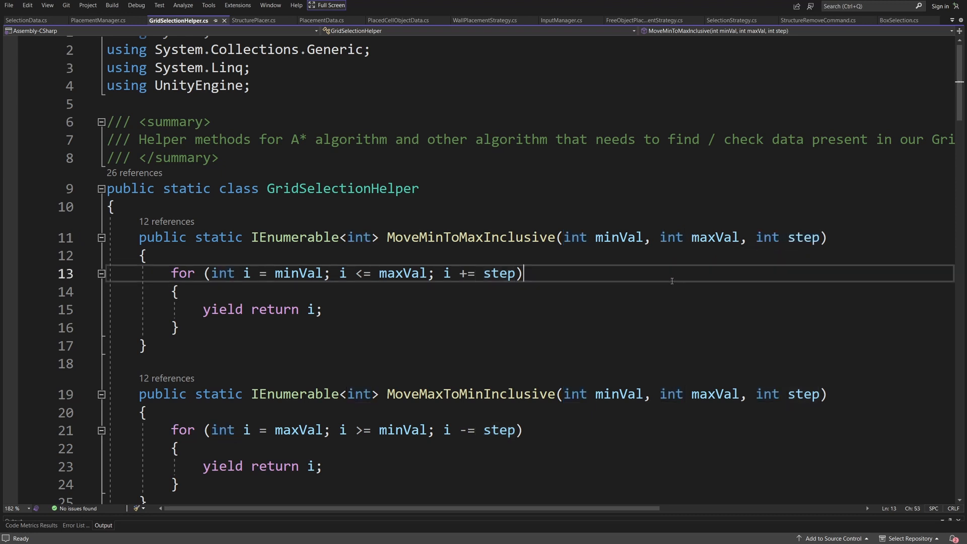
left_click(897, 20)
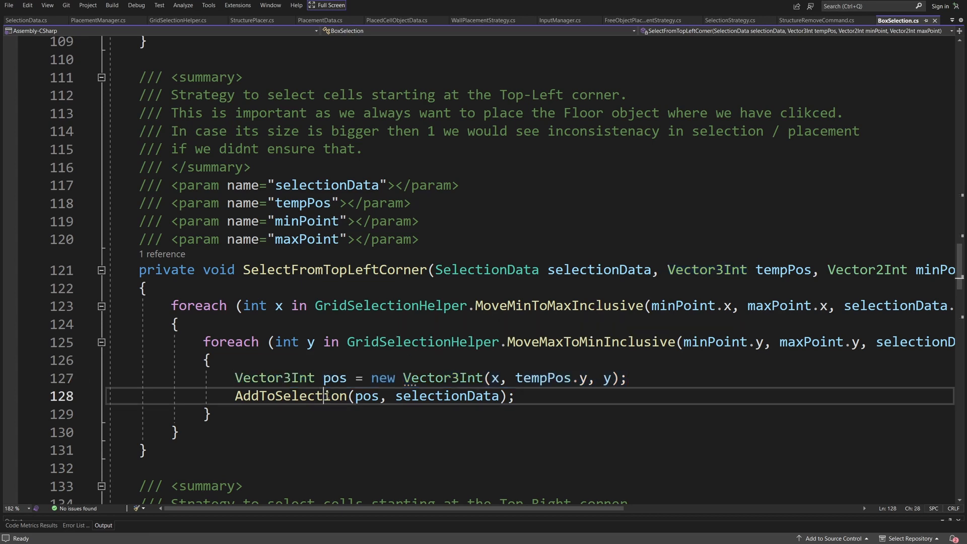
double_click(291, 394)
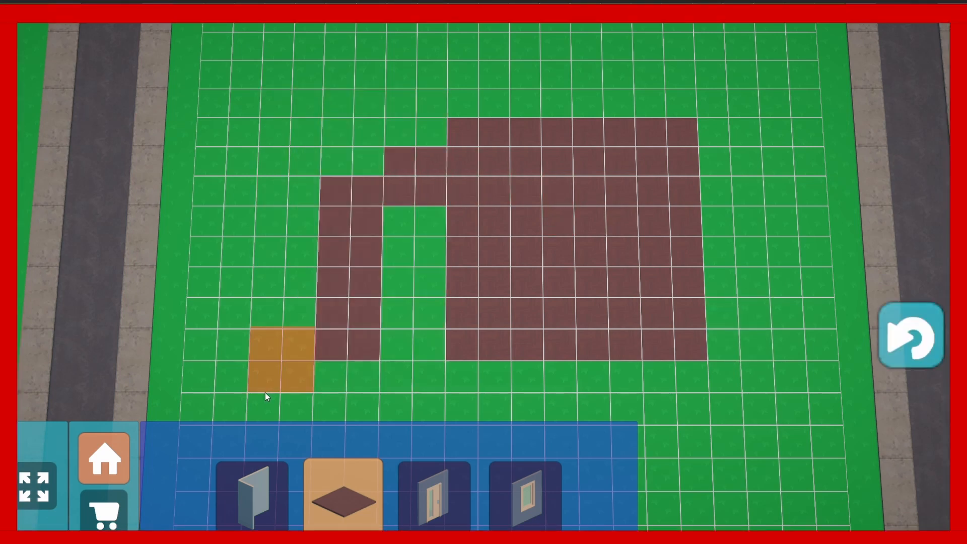
- Add floor tiles at the lower left to extend the floor into a larger irregular shape
left_click(912, 337)
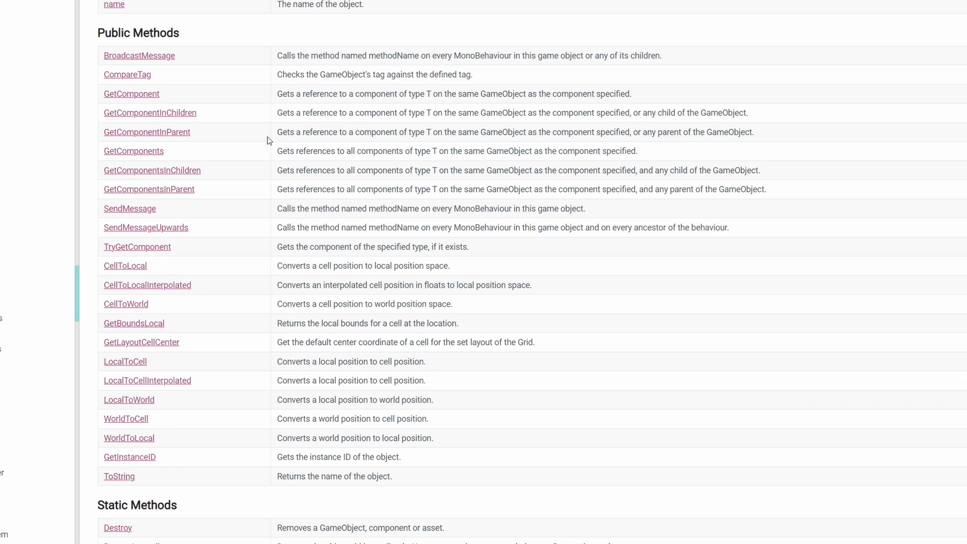
- Go to the GridLayout.WorldToCell reference page and highlight its Vector3Int return type
scroll("down", 3)
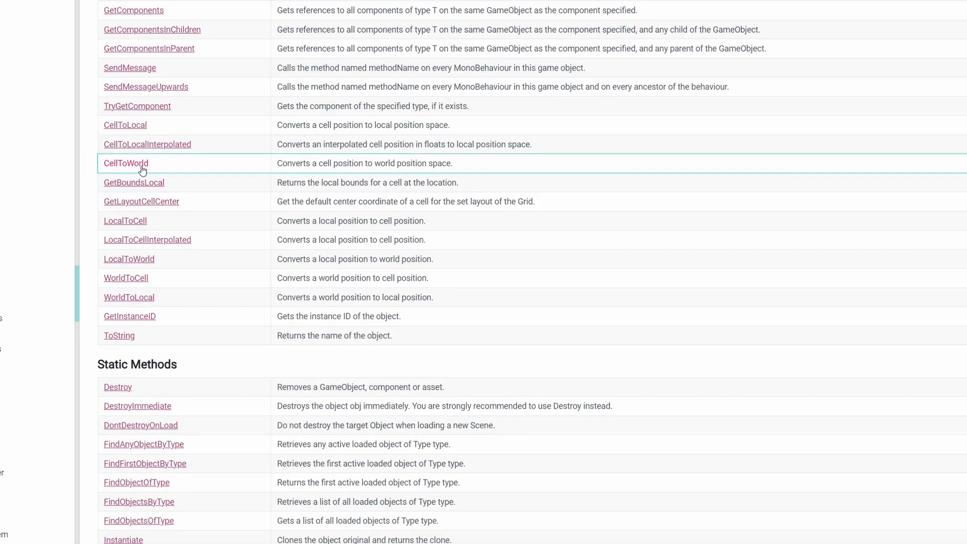
mouse_move(126, 278)
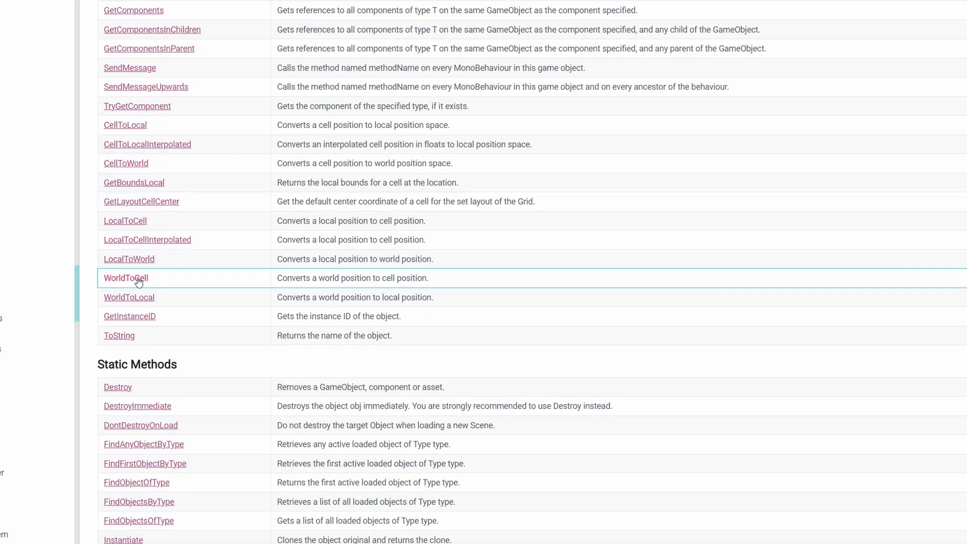
left_click(126, 278)
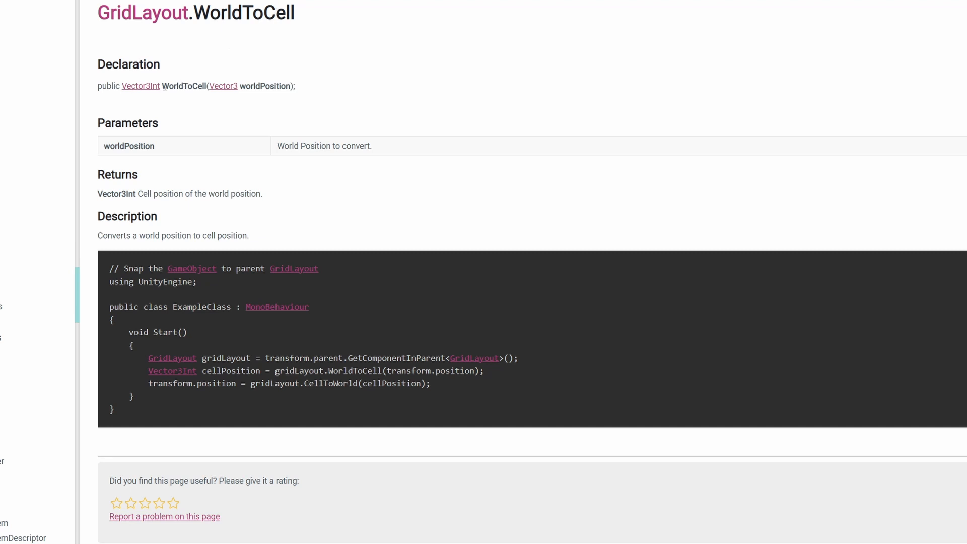
double_click(141, 86)
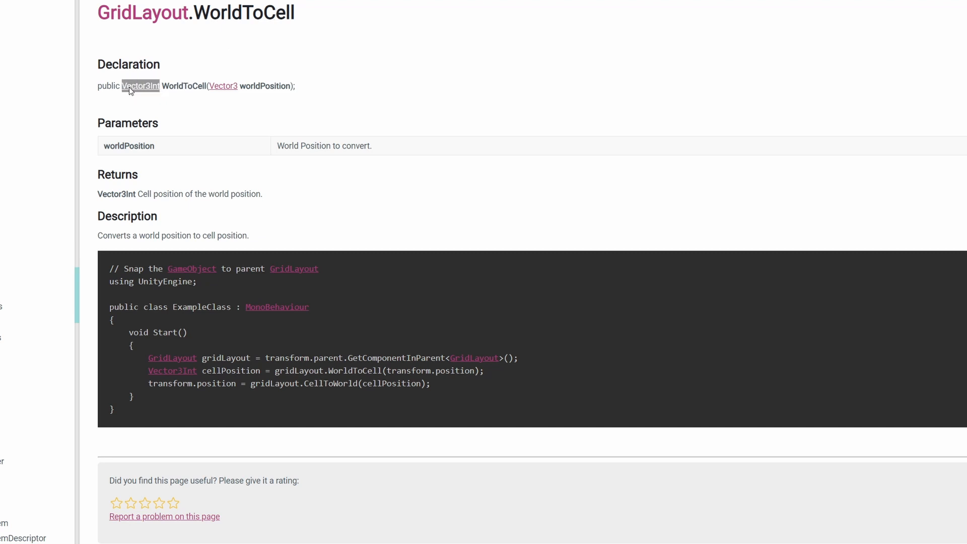
left_click(141, 86)
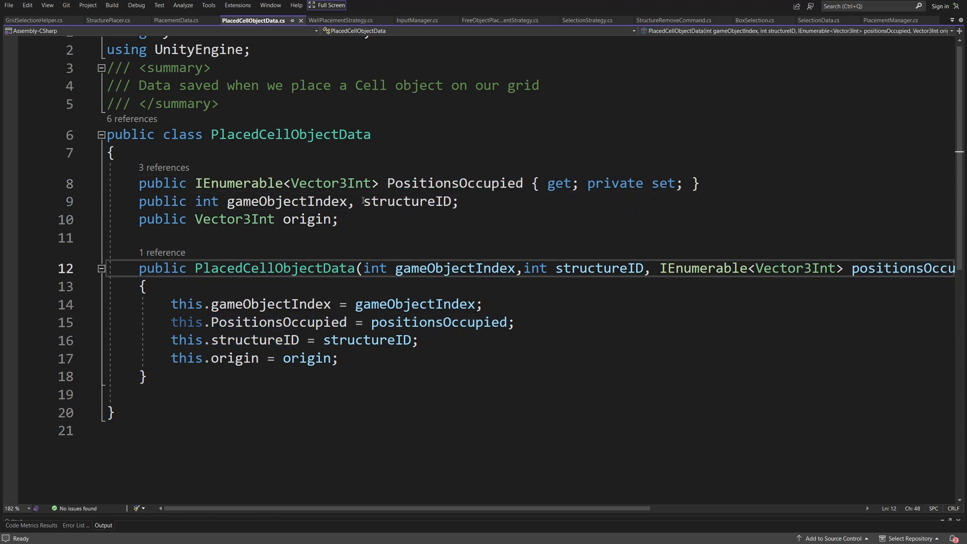
- Select the origin field declaration in PlacedCellObjectData.cs and switch to the next script
left_click(407, 201)
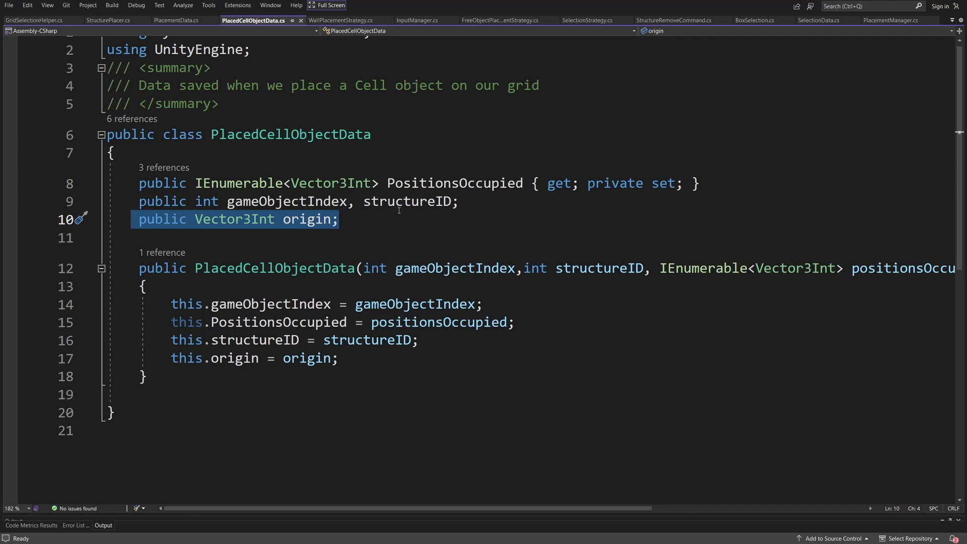
left_click(109, 20)
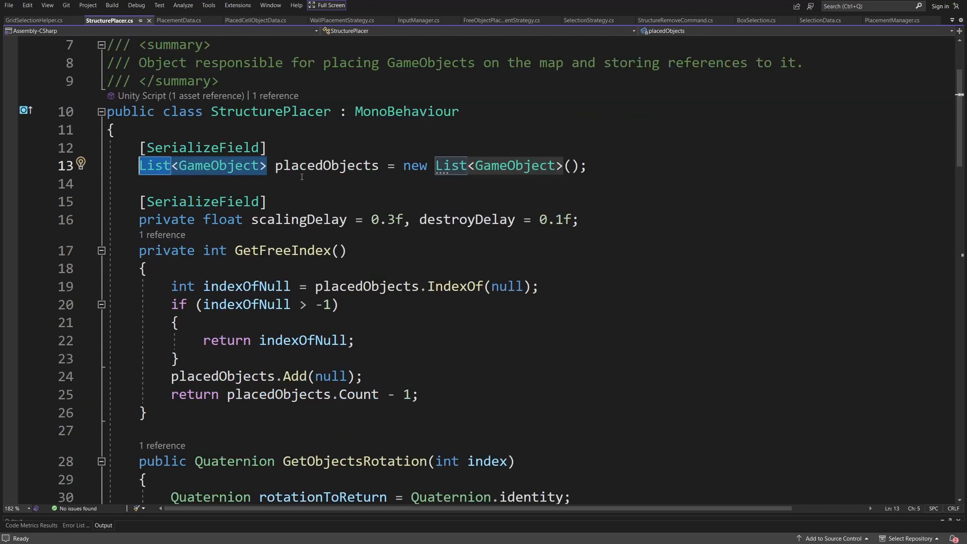
- Highlight every use of placedObjects in StructurePlacer.cs and move down to the PlaceStructure method
left_click(327, 166)
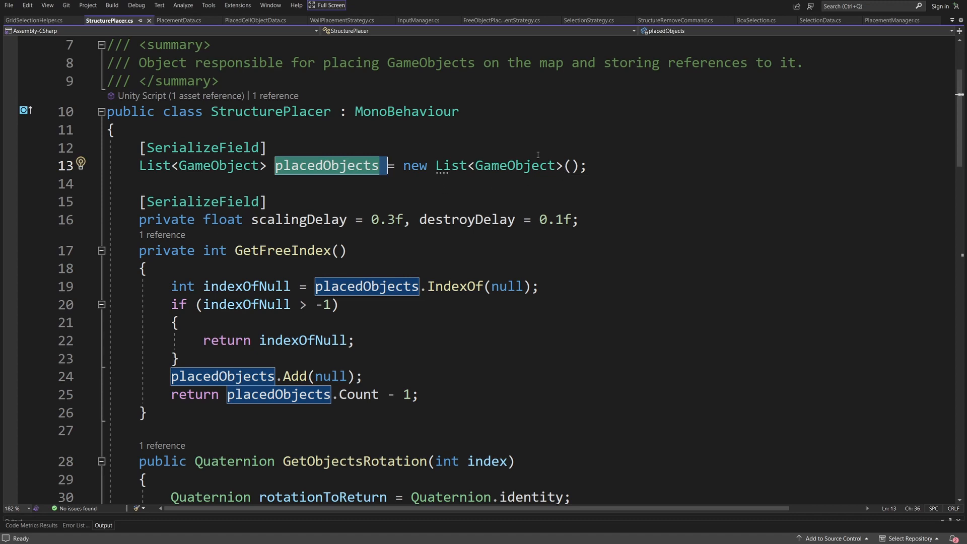
scroll("down", 3)
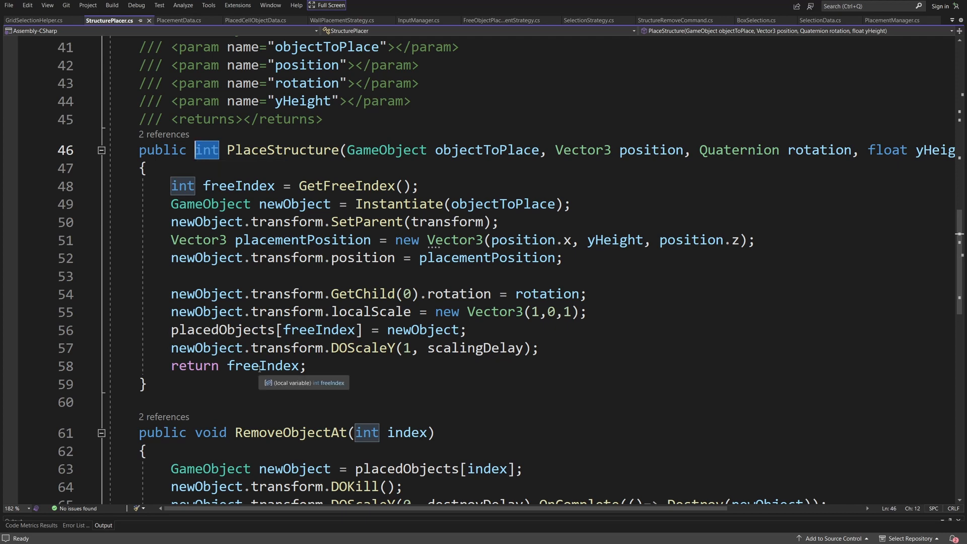
left_click(262, 365)
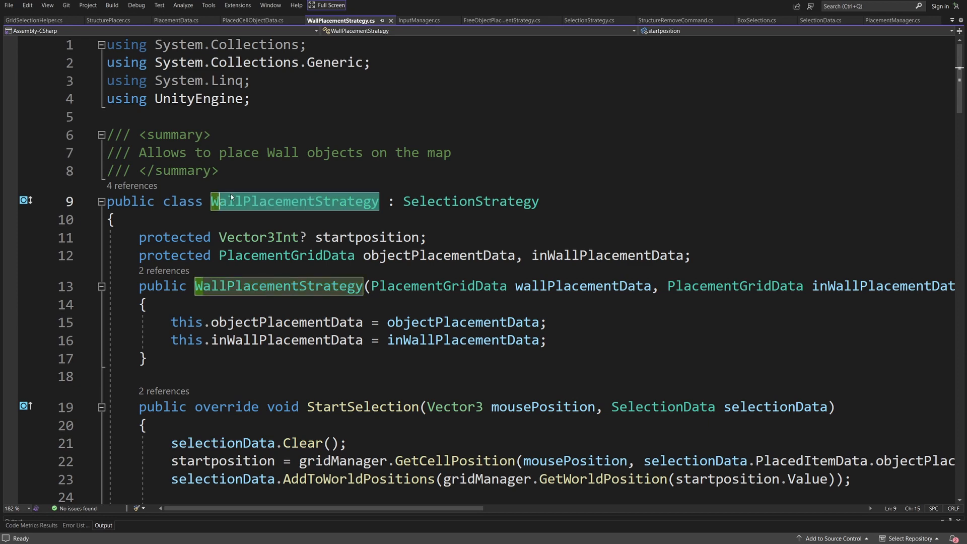
- Pick out the AStar path list in ModifySelection, then show GridSelectionHelper's ManhattanDistance heuristic
scroll("down", 3)
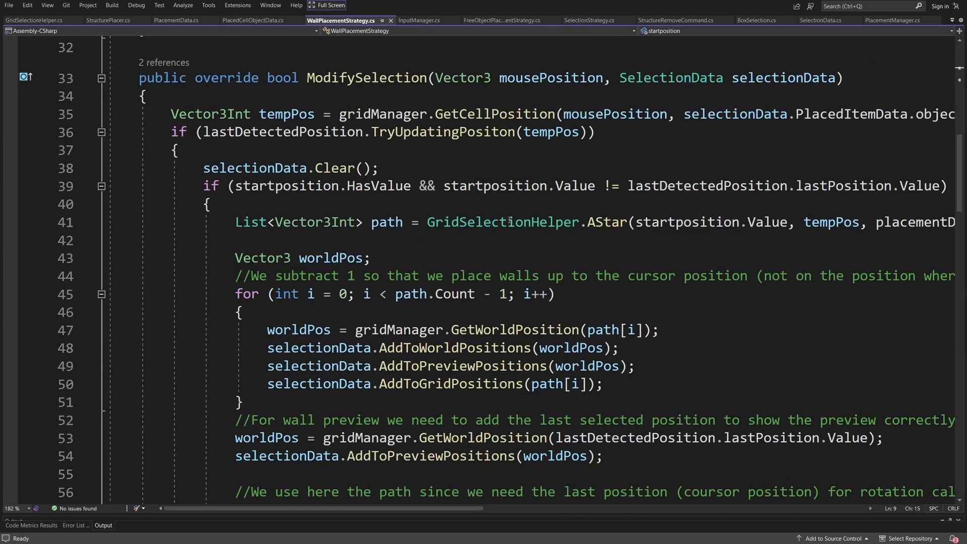
double_click(606, 222)
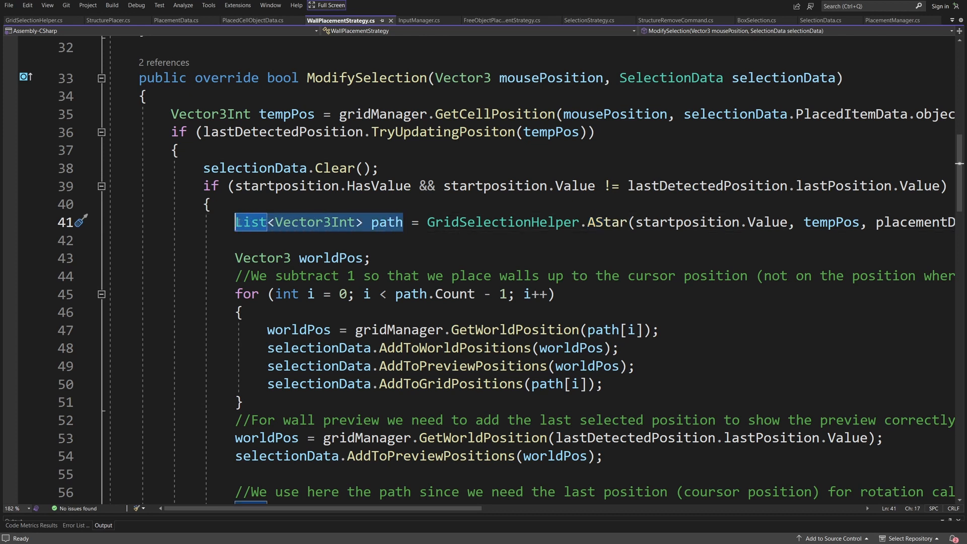
mouse_move(277, 232)
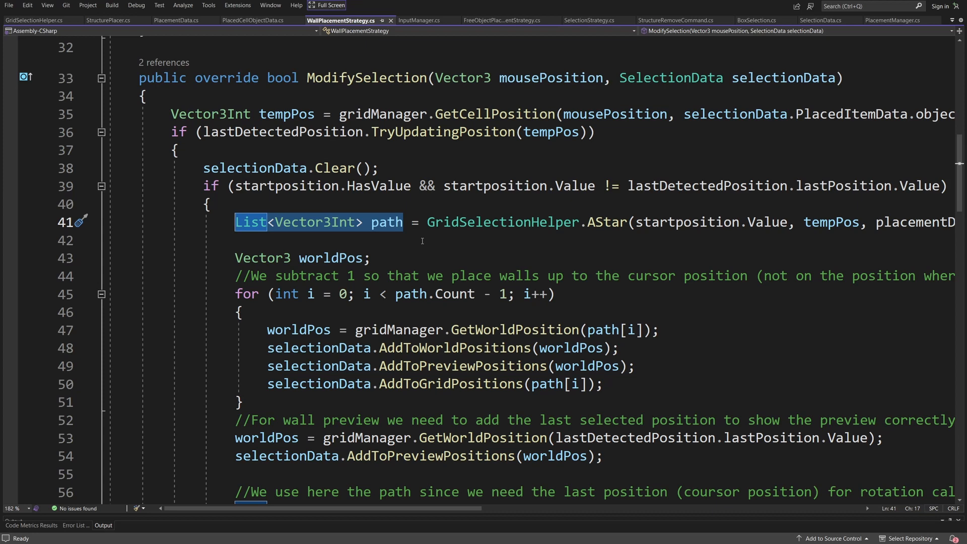
mouse_move(503, 221)
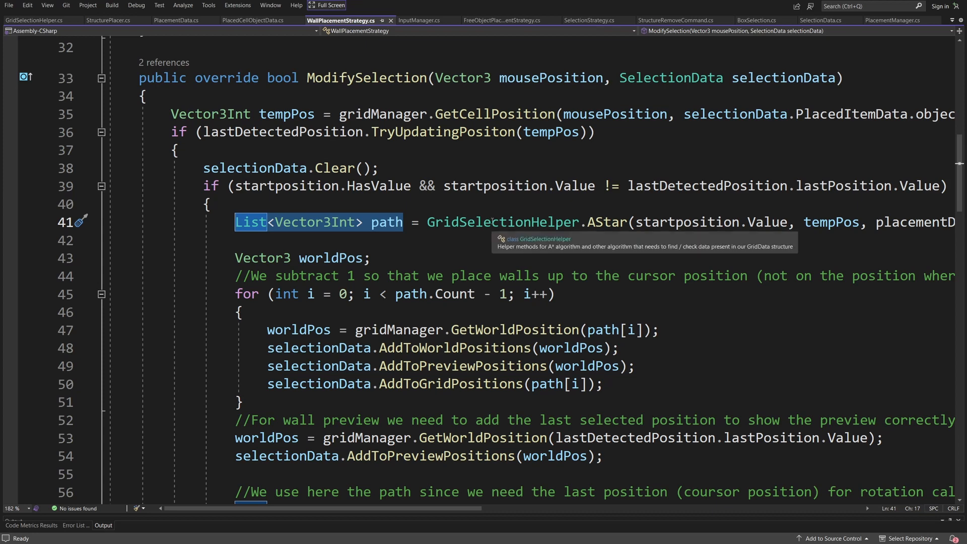
left_click(35, 20)
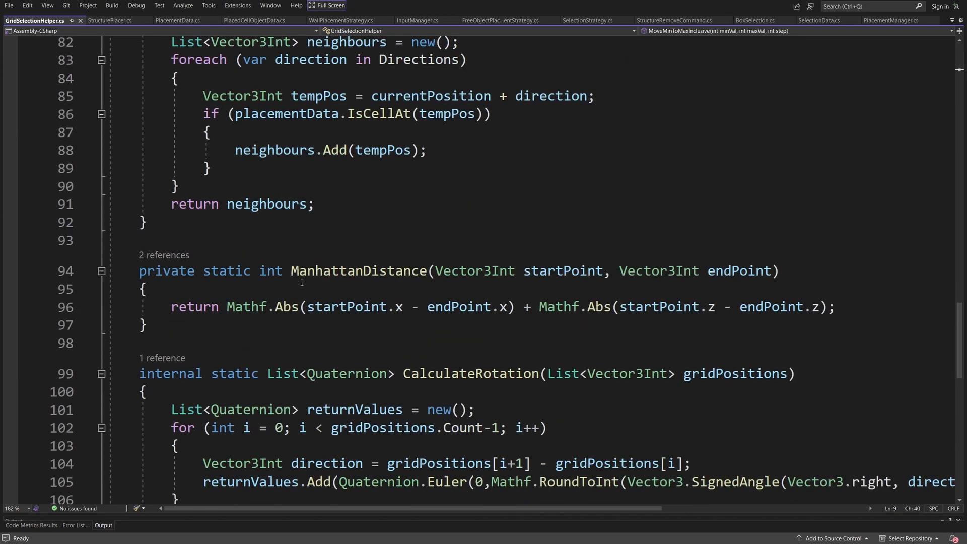
double_click(358, 271)
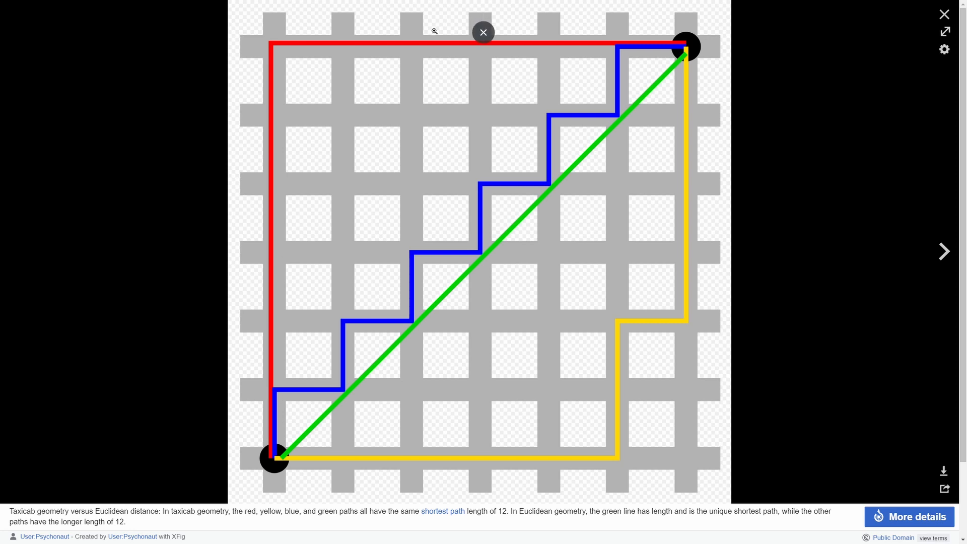
mouse_move(172, 369)
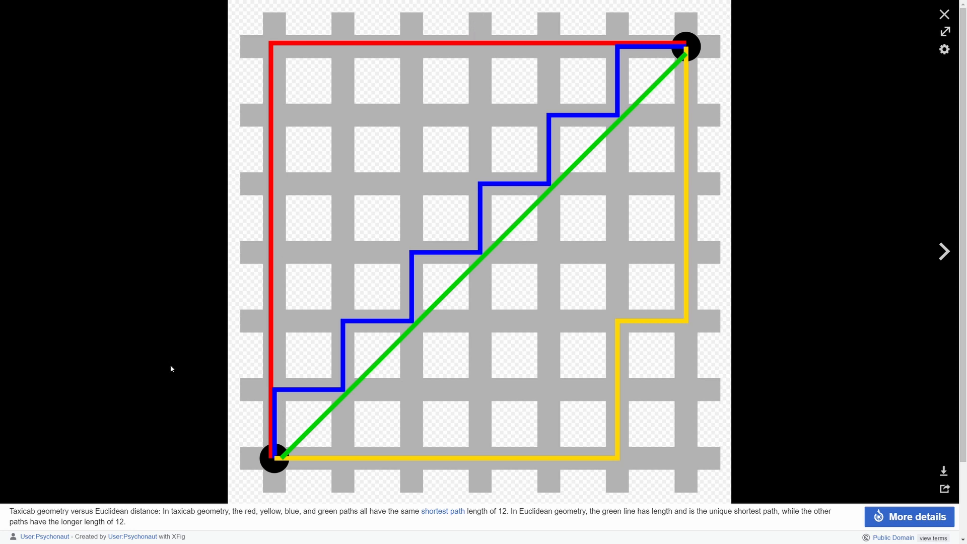
mouse_move(451, 262)
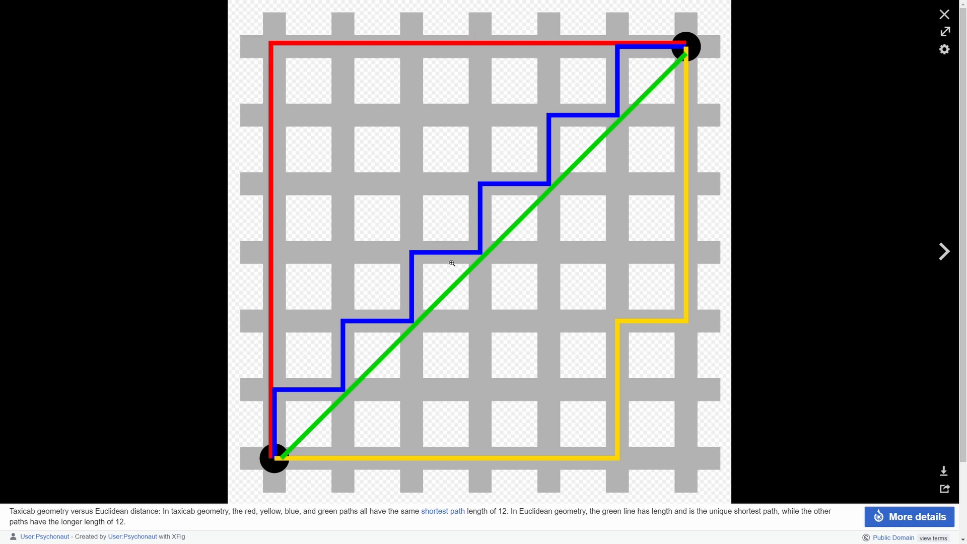
mouse_move(663, 45)
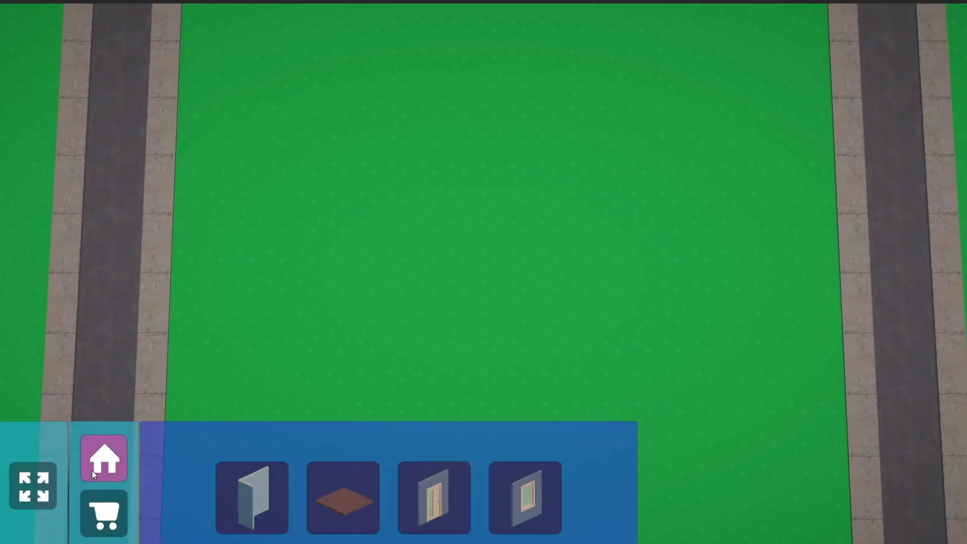
- Bring up the wall, floor, door and window building items via the house button in the Game view
left_click(251, 497)
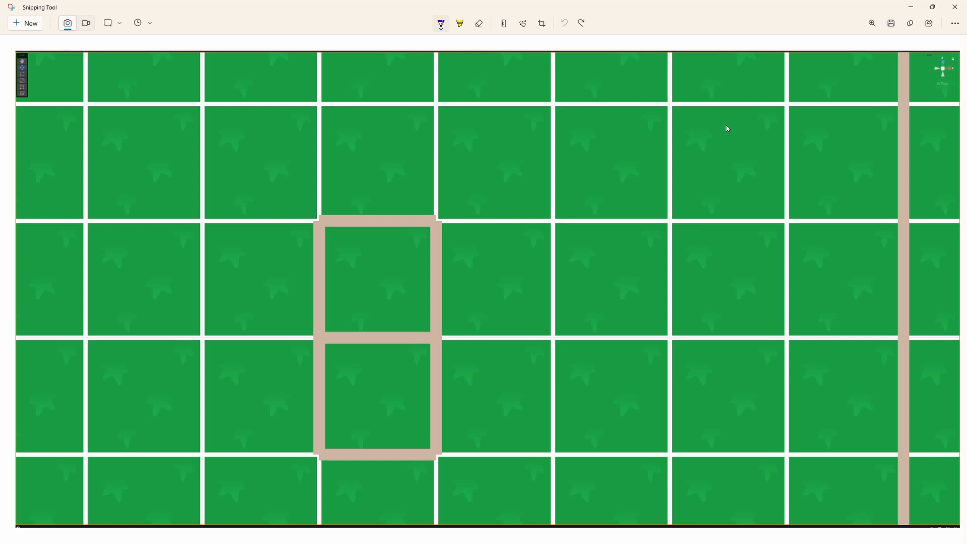
- Outline one cell in purple, then mark the walled cell and the cell above with dots and left/bottom edge strokes
left_click_drag(669, 99, 668, 151)
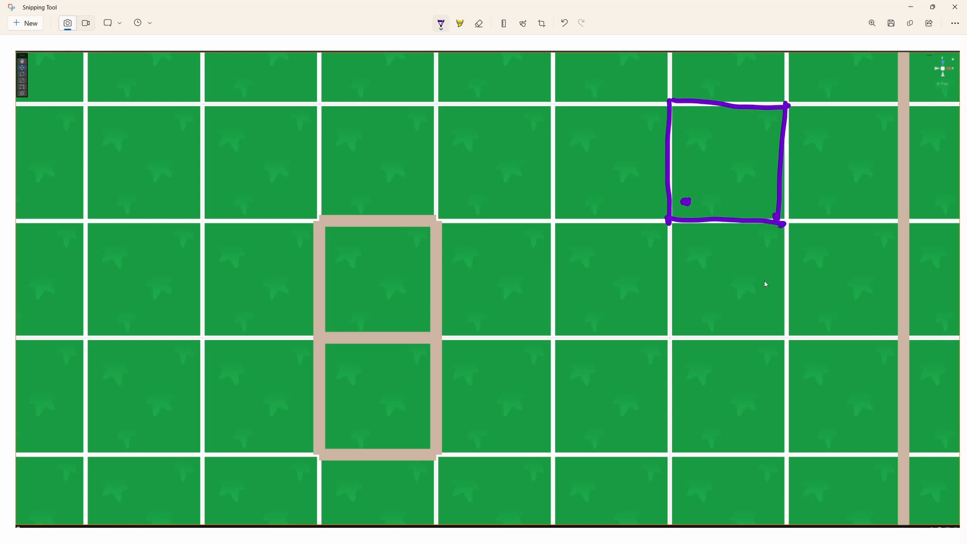
mouse_move(351, 317)
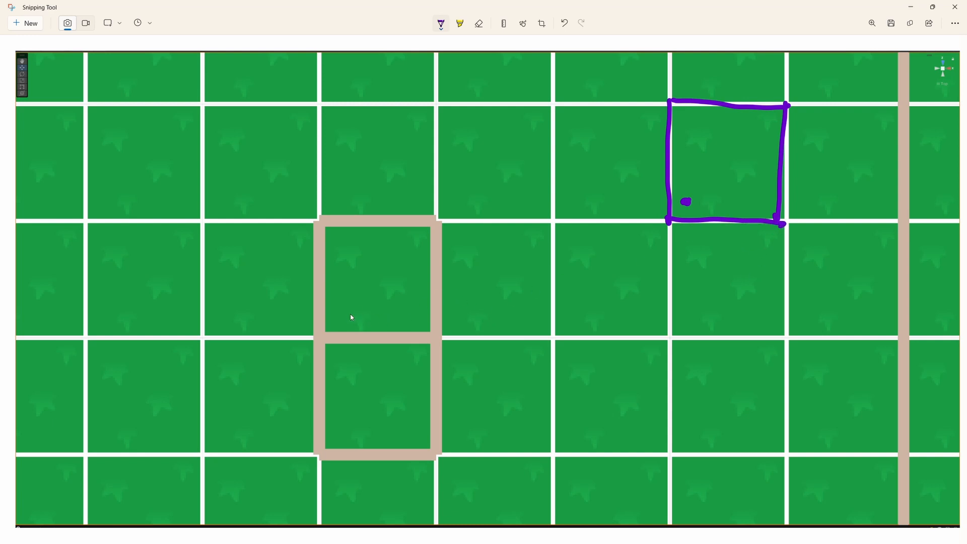
left_click(344, 309)
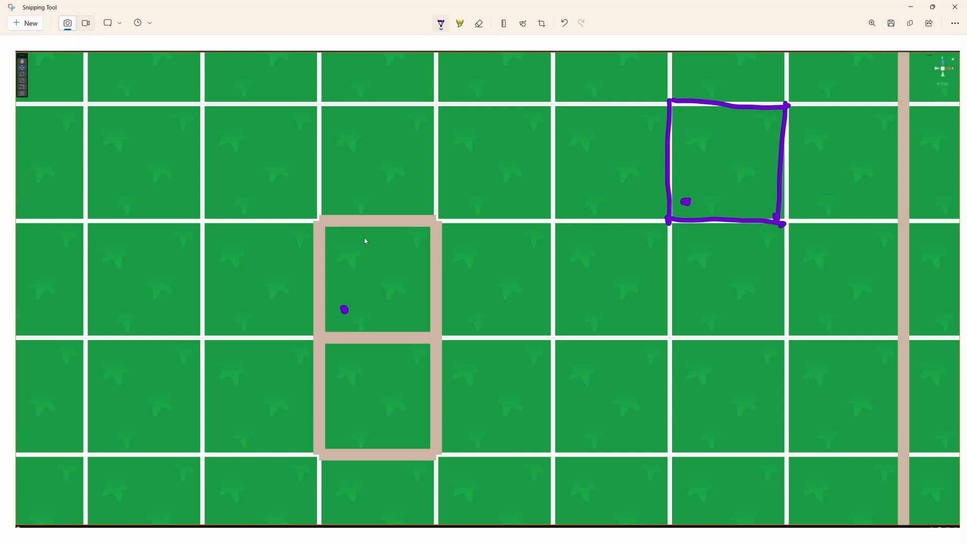
left_click_drag(316, 217, 326, 337)
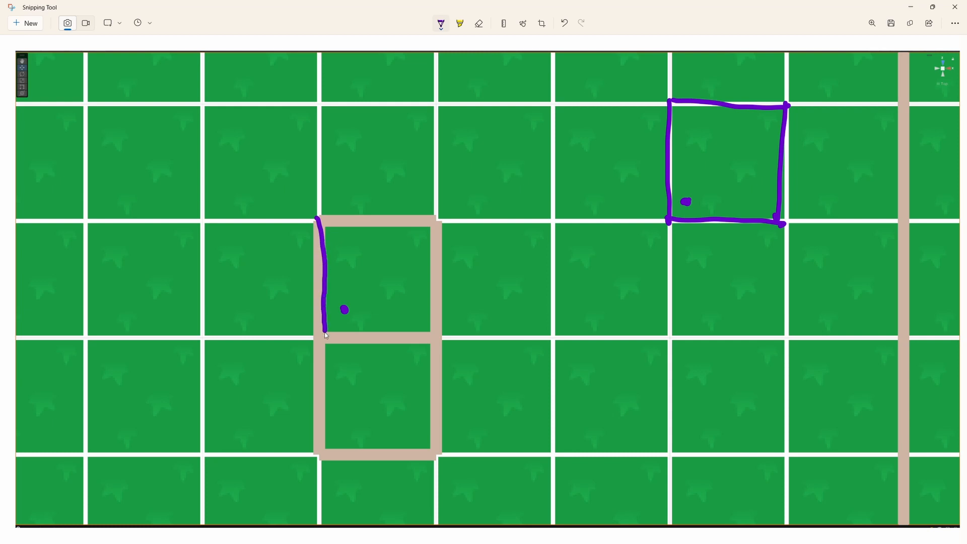
left_click_drag(326, 332, 425, 332)
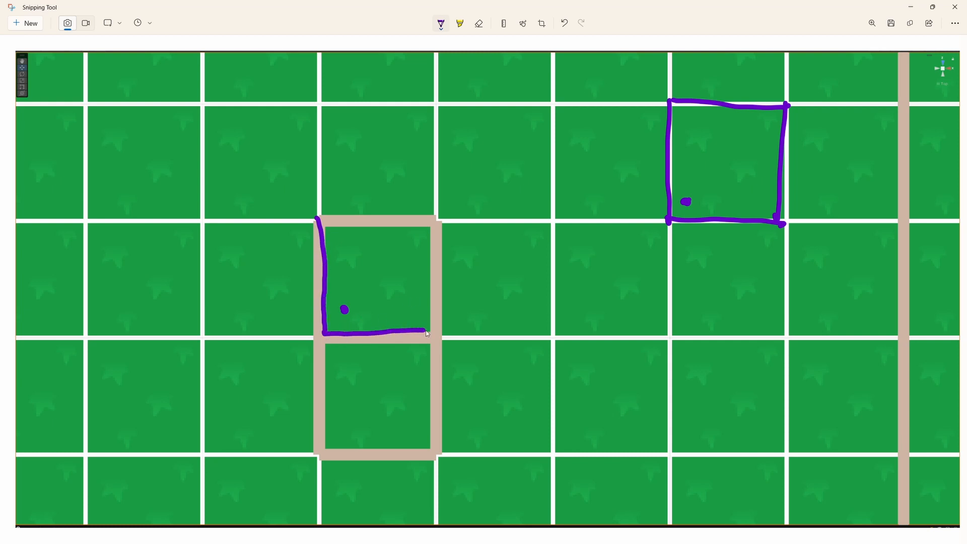
left_click(440, 23)
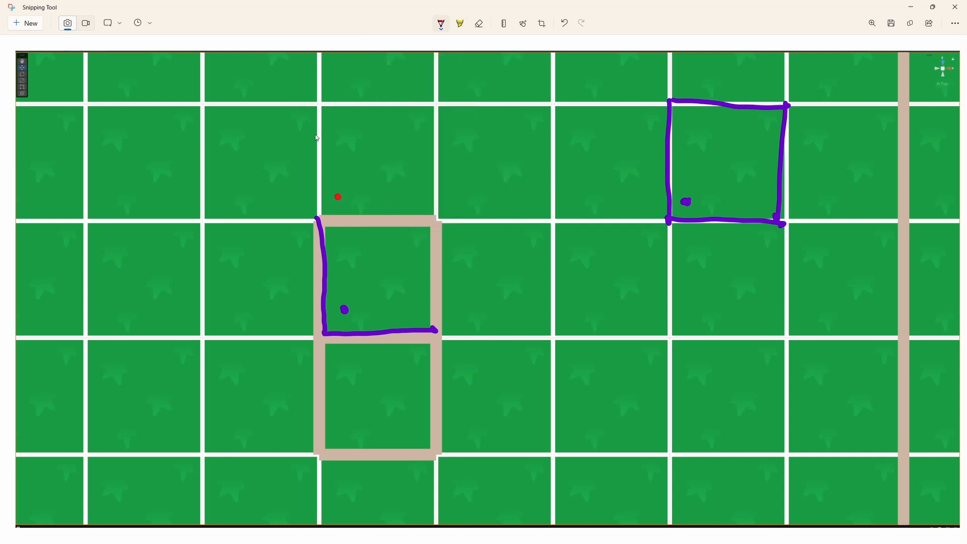
left_click_drag(320, 101, 318, 219)
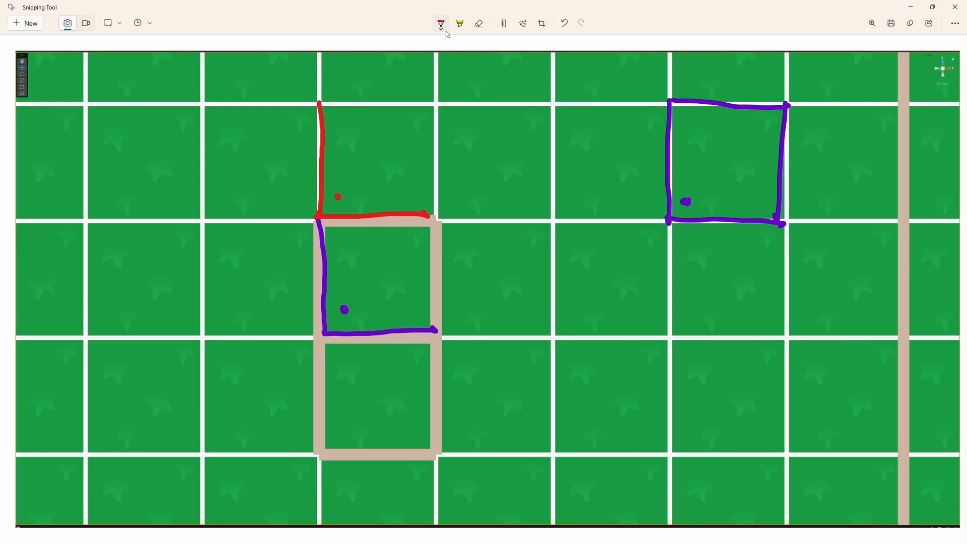
- Draw orange and green edge strokes for the right-hand cells, circle the four-cell block in green and remove that outline
left_click_drag(438, 104, 439, 142)
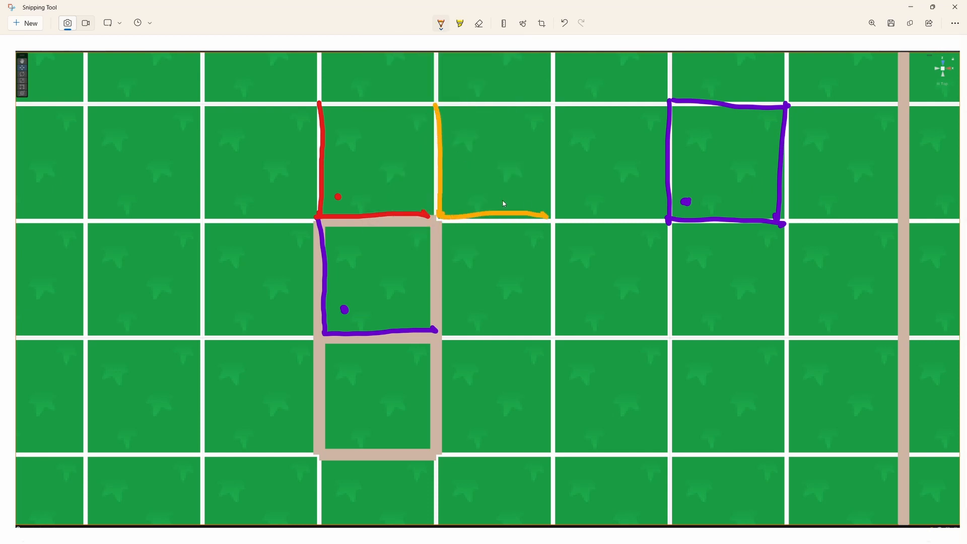
left_click_drag(439, 221, 441, 331)
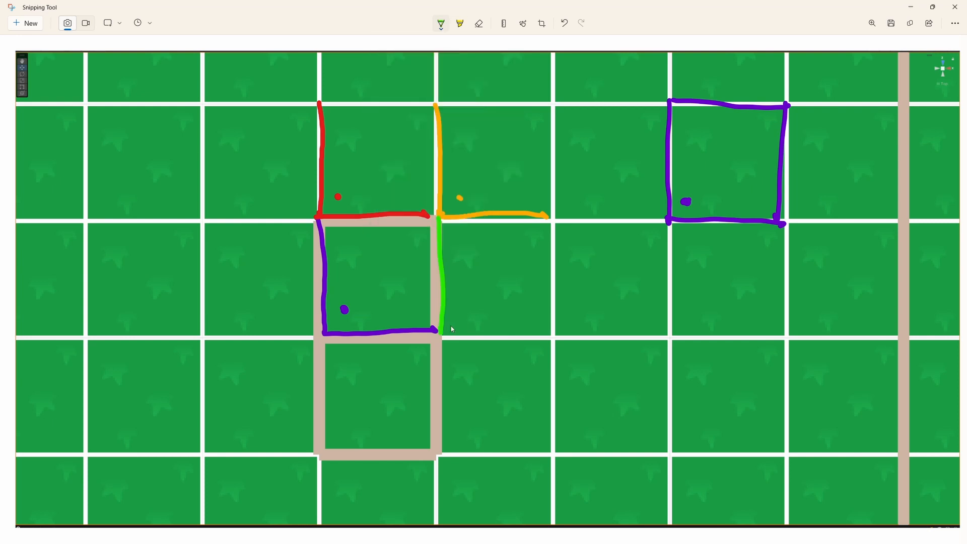
left_click_drag(438, 330, 546, 330)
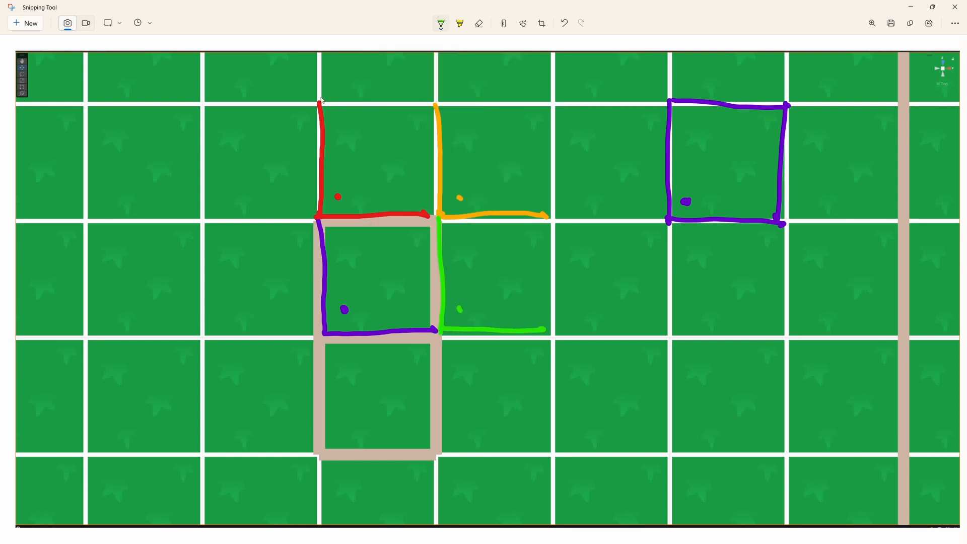
left_click_drag(308, 101, 561, 326)
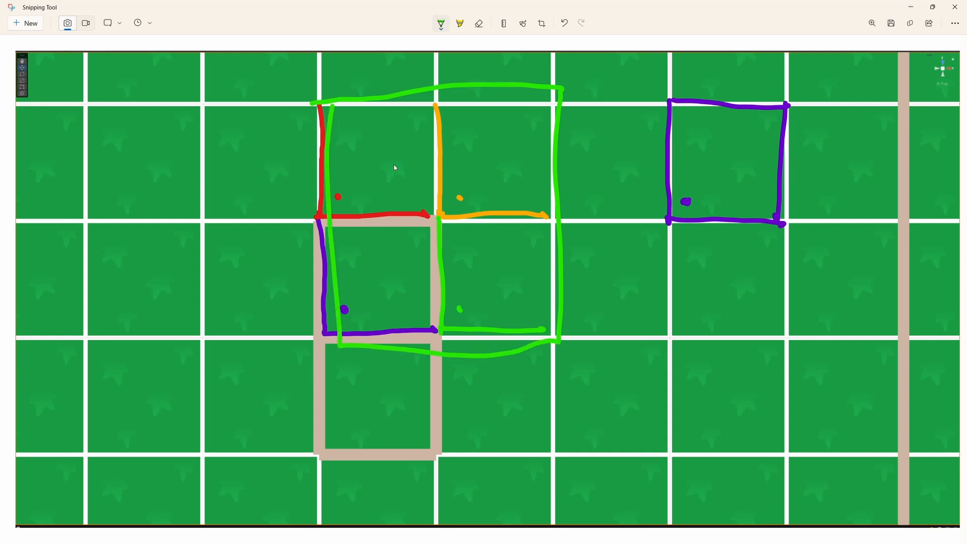
left_click(563, 23)
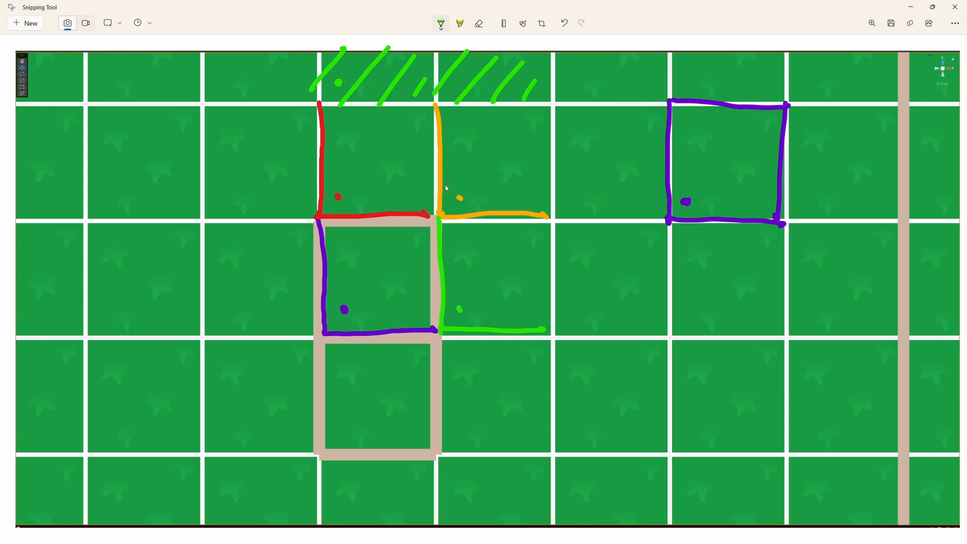
mouse_move(472, 133)
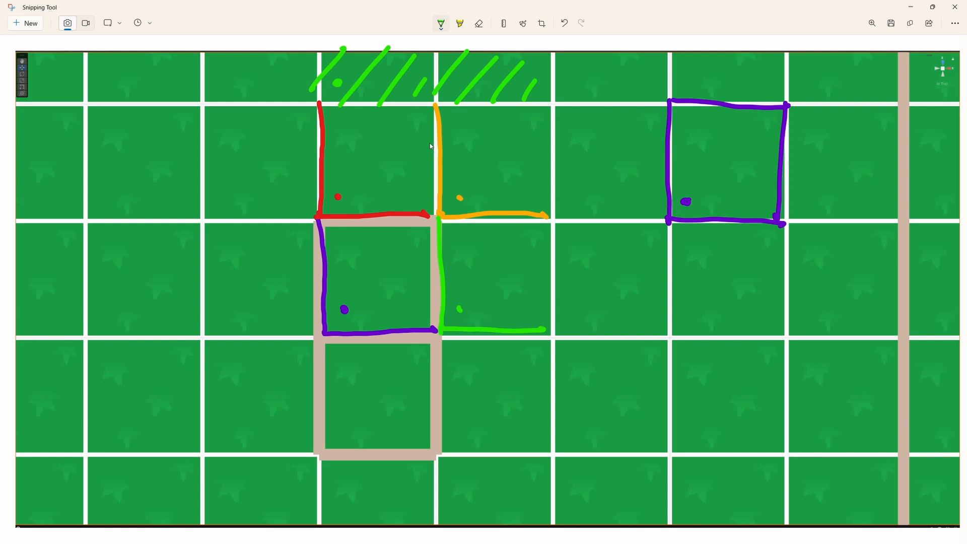
mouse_move(345, 100)
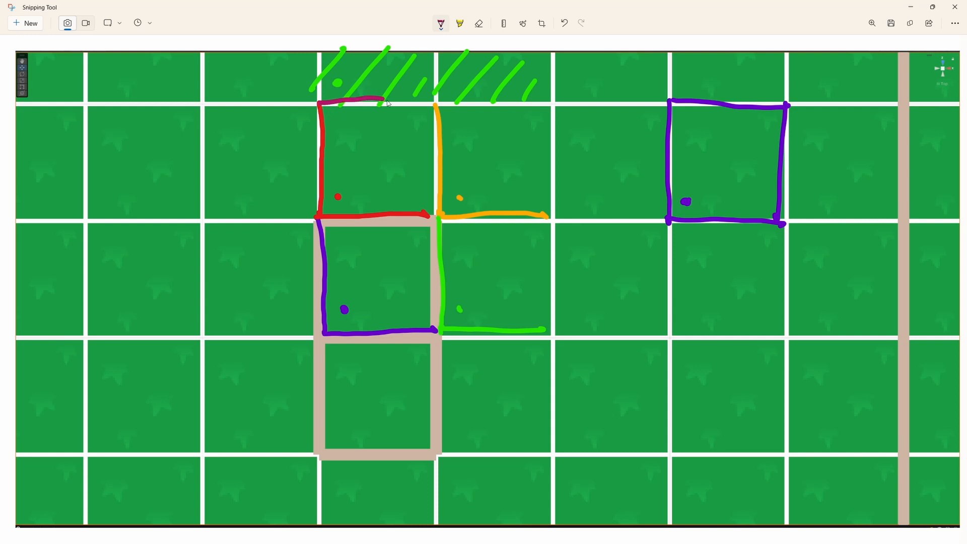
- Sketch a magenta top edge and a vertical edge line right of the orange and green cells
left_click_drag(380, 99, 531, 98)
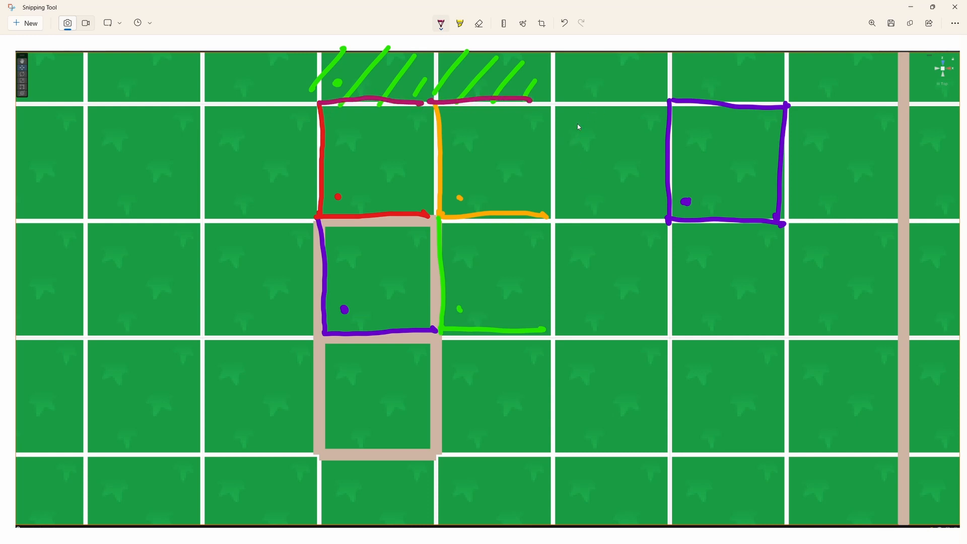
mouse_move(616, 204)
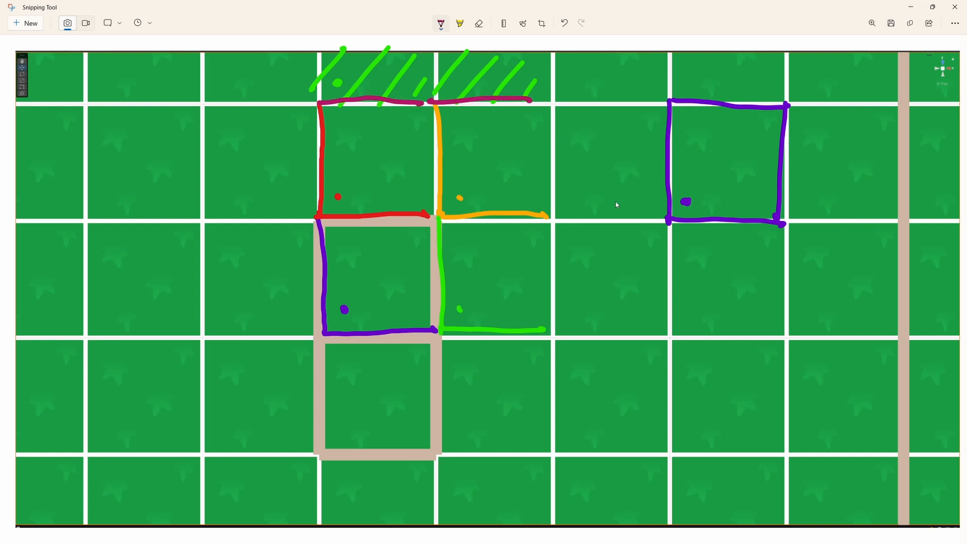
left_click_drag(552, 99, 552, 175)
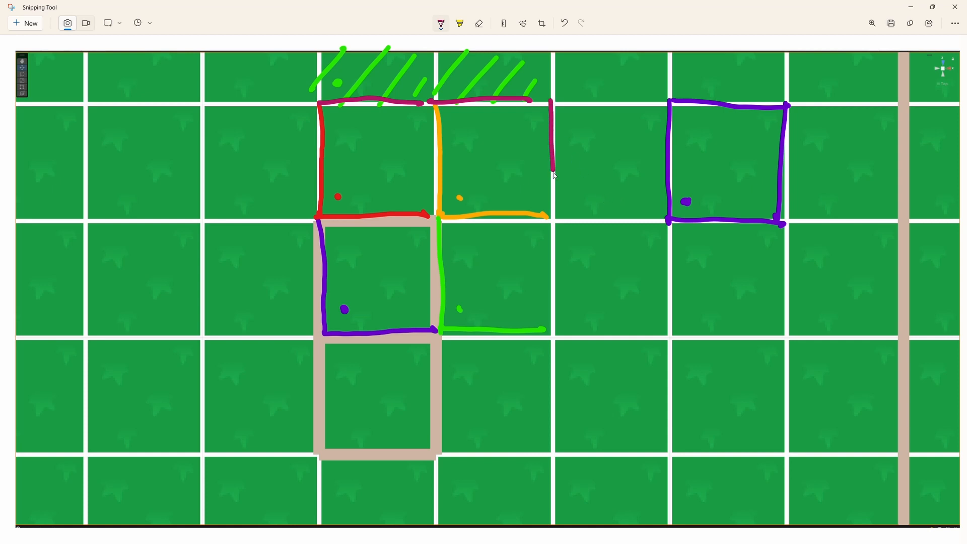
left_click_drag(552, 175, 558, 314)
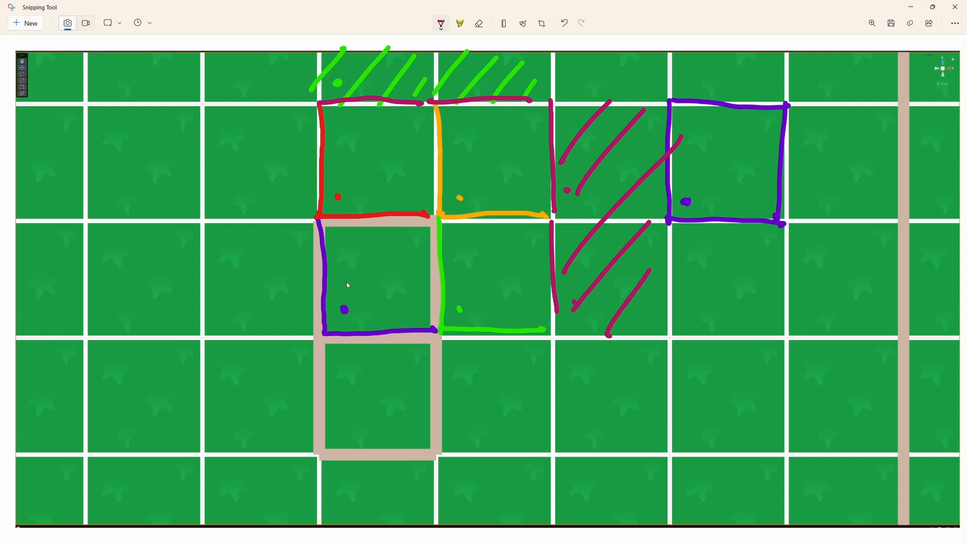
- Hatch the area right of the new edge and draw a red arrow from the red cell to the purple cell
left_click_drag(338, 209, 344, 293)
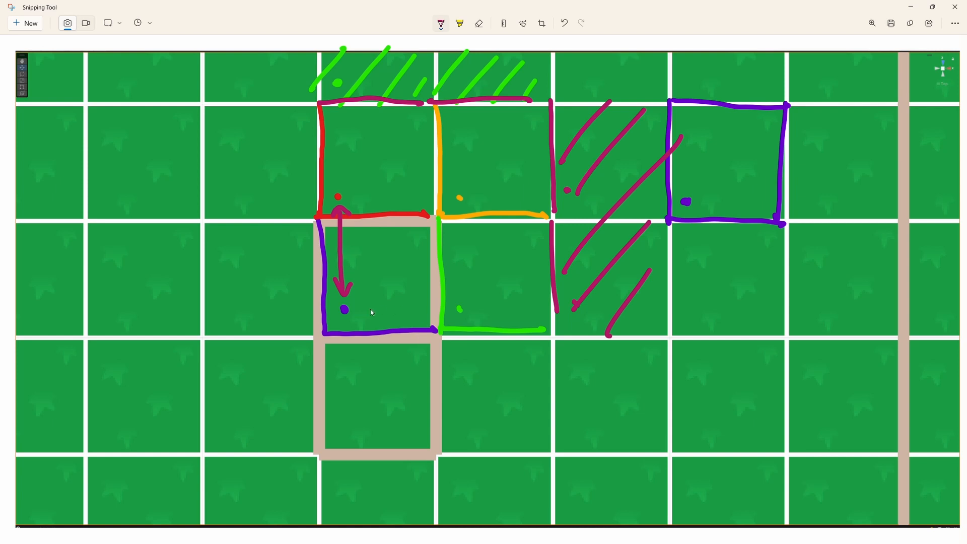
left_click_drag(355, 304, 442, 304)
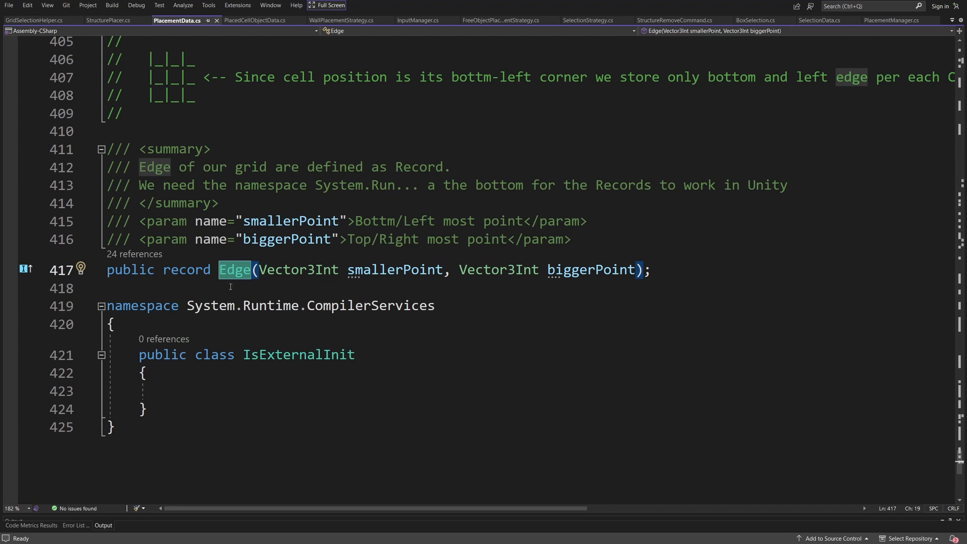
mouse_move(350, 292)
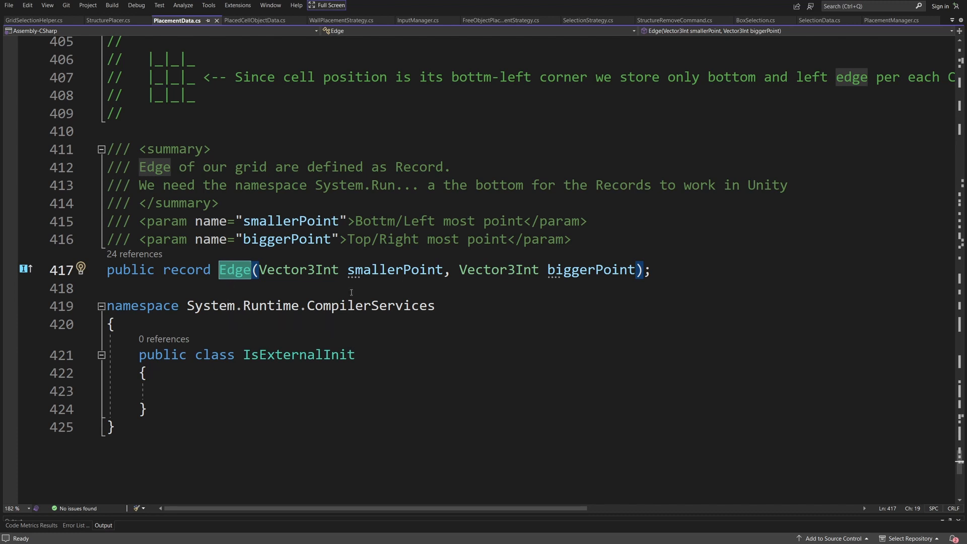
mouse_move(125, 426)
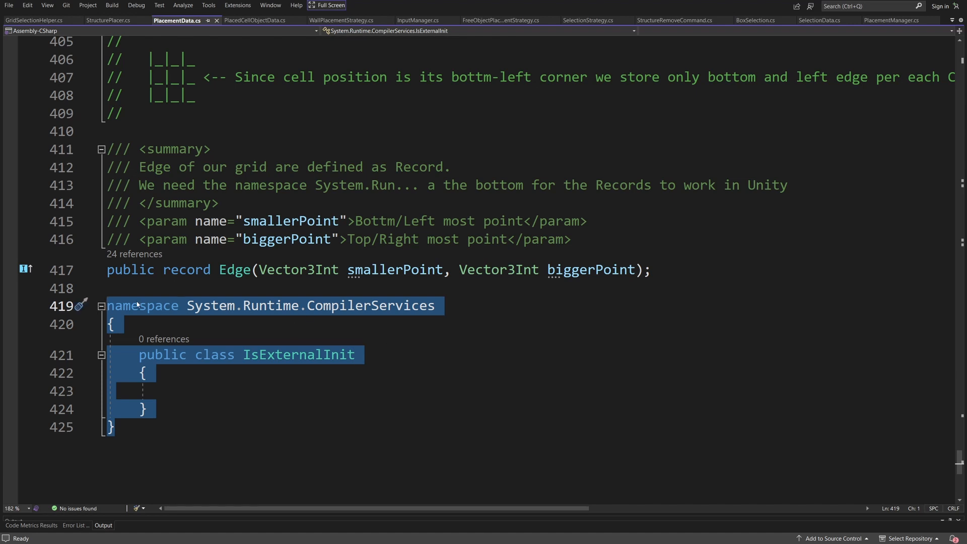
left_click(148, 373)
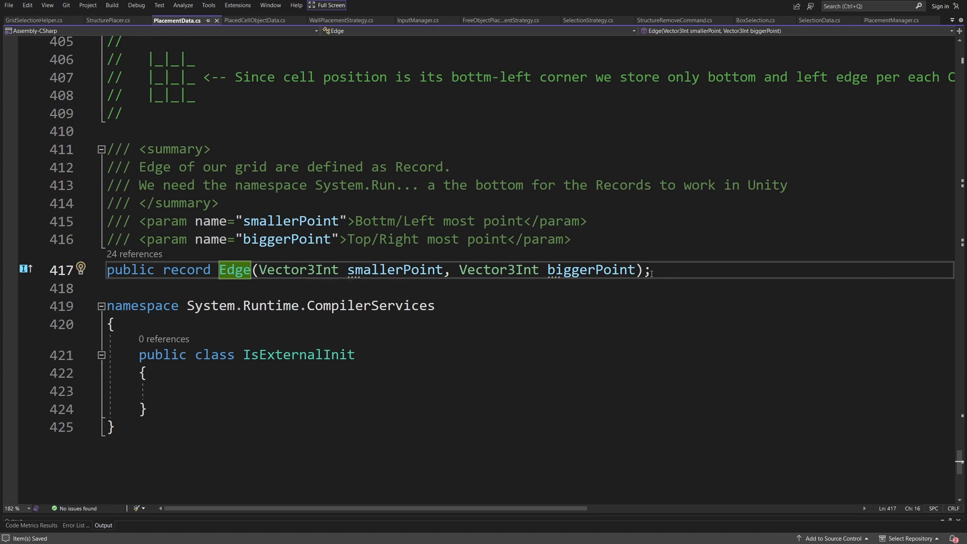
left_click(300, 270)
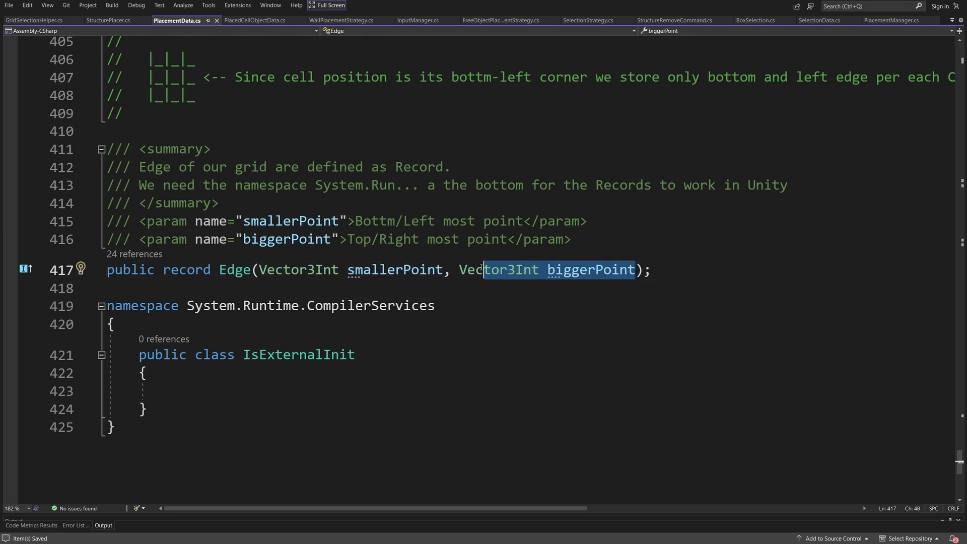
mouse_move(499, 270)
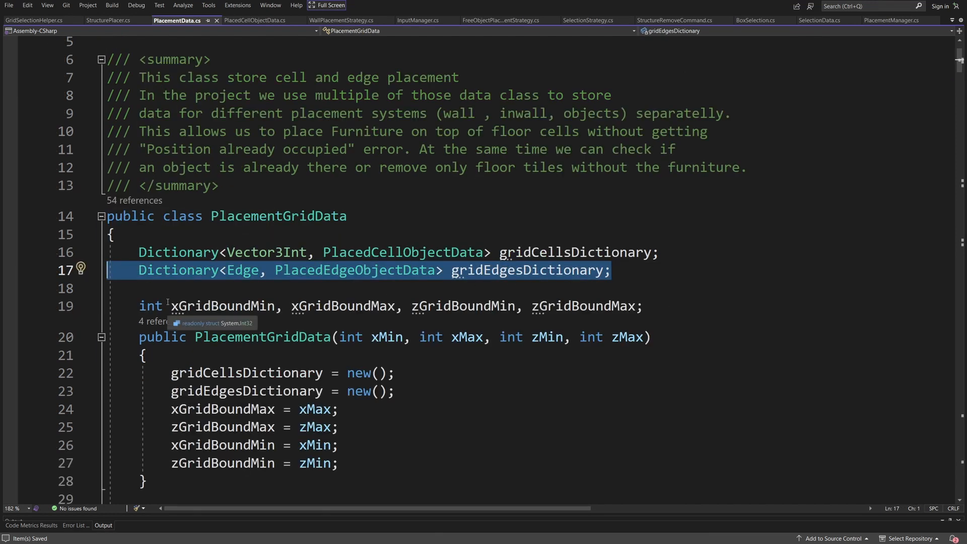
- Highlight the Edge key type of gridEdgesDictionary in PlacementGridData
left_click(243, 270)
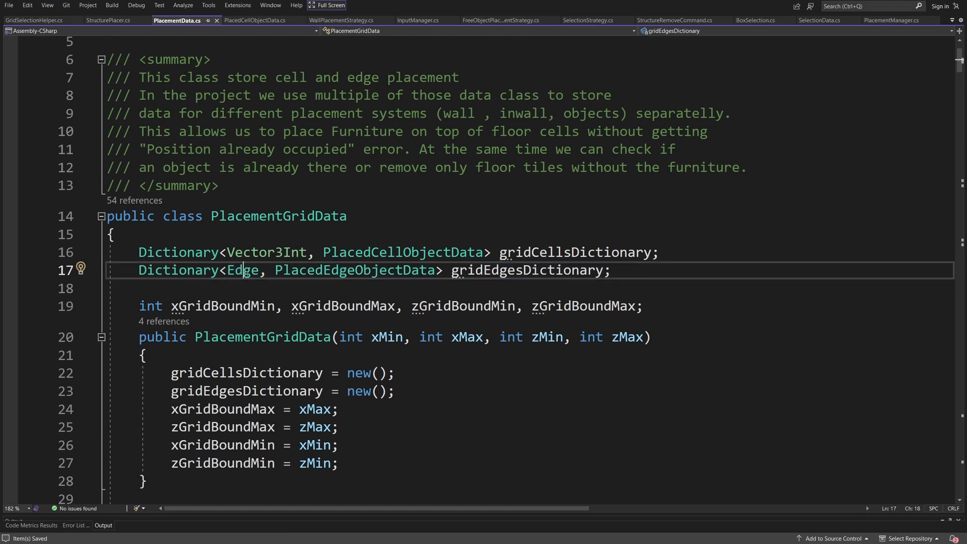
double_click(243, 270)
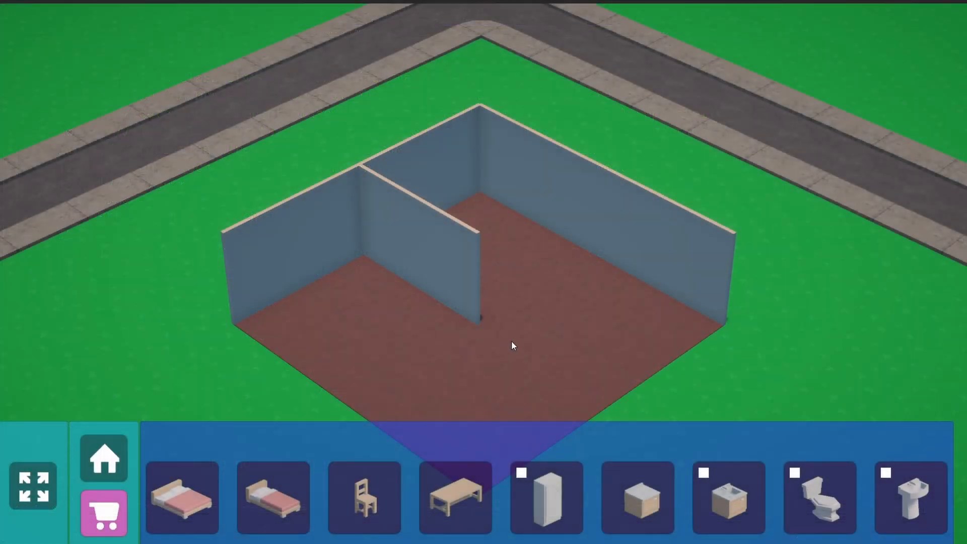
- Place the double bed on the room floor and return to the furniture catalogue
left_click(182, 498)
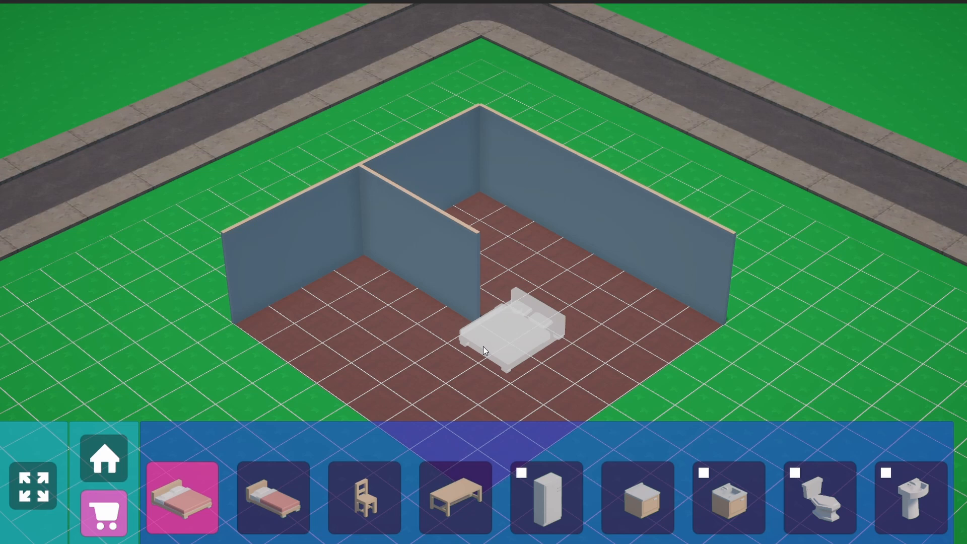
left_click_drag(509, 334, 432, 308)
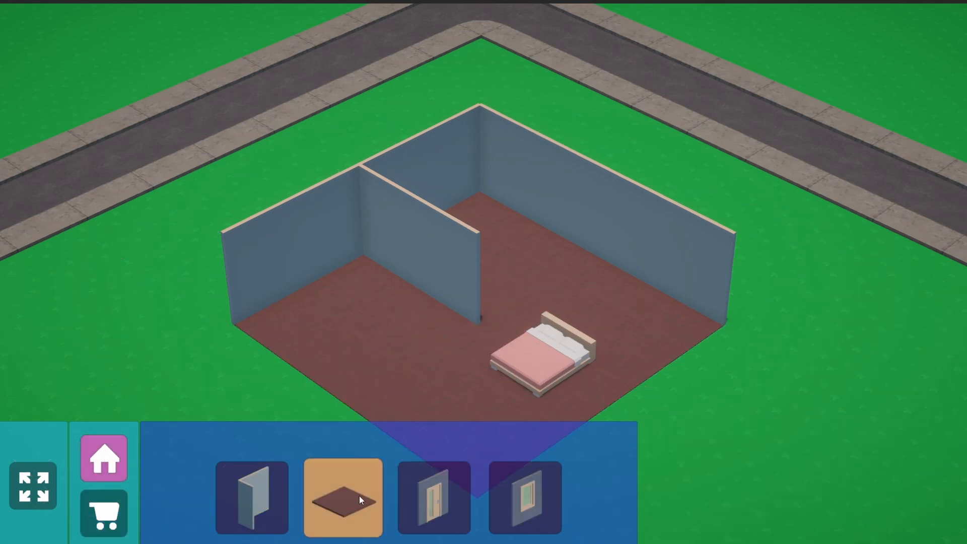
left_click(251, 496)
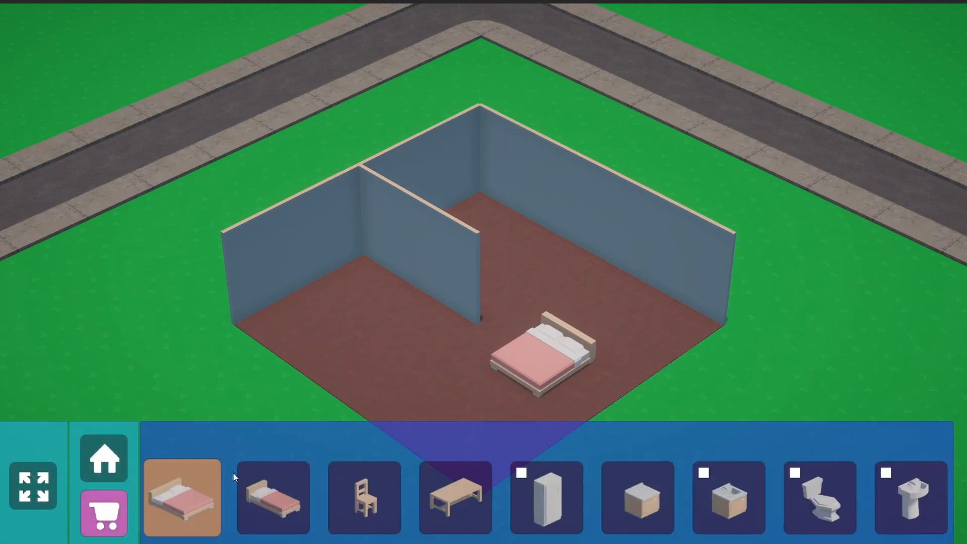
- Place a fridge against the left room's wall and a sink in its corner
left_click(545, 496)
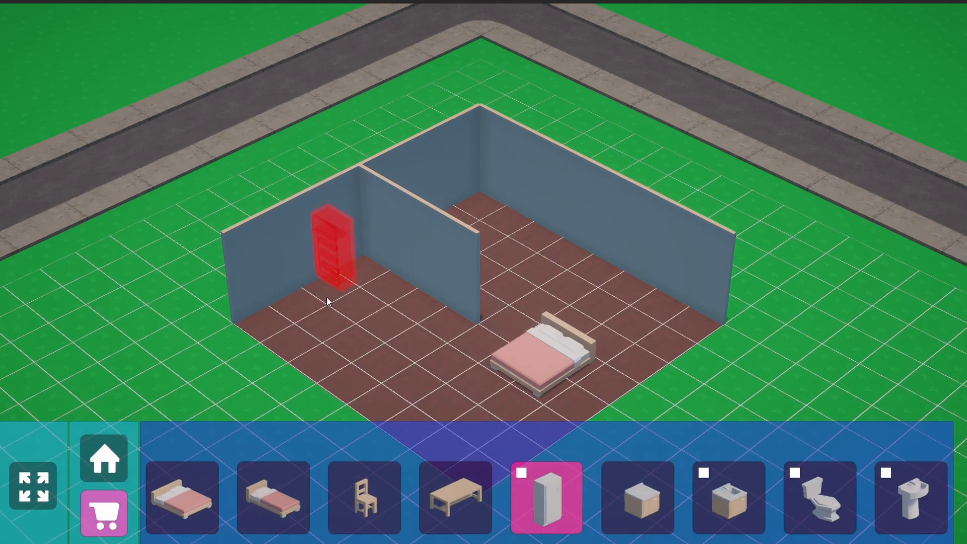
left_click_drag(333, 253, 441, 326)
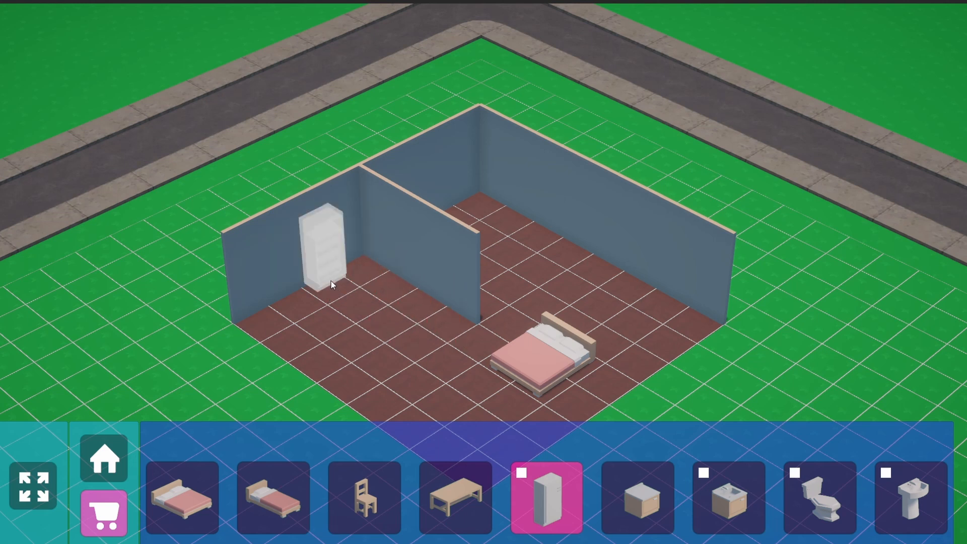
mouse_move(331, 295)
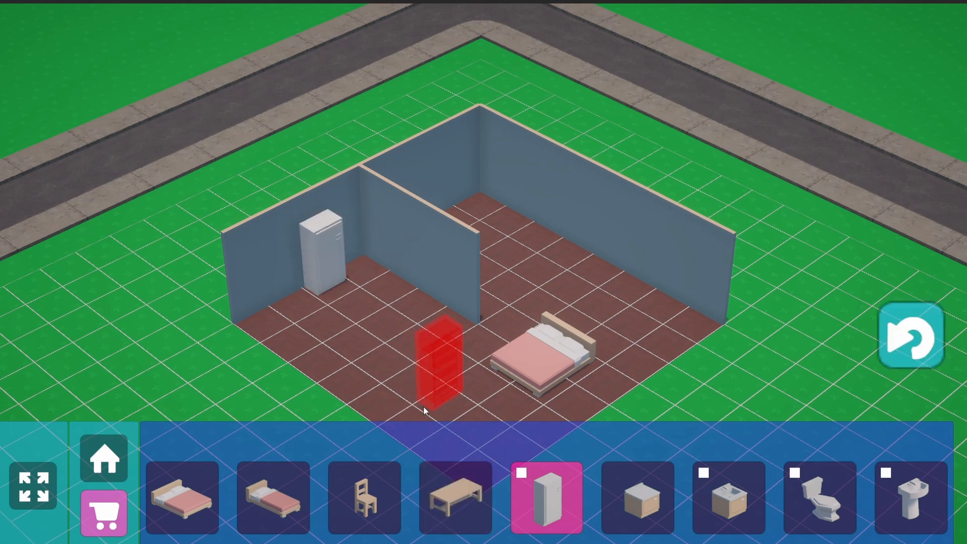
left_click(911, 498)
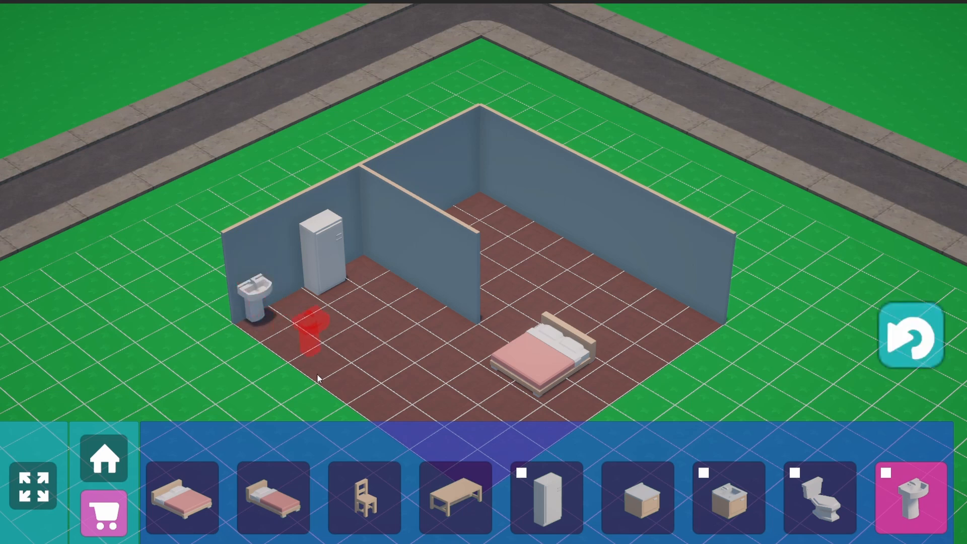
left_click_drag(314, 339, 315, 309)
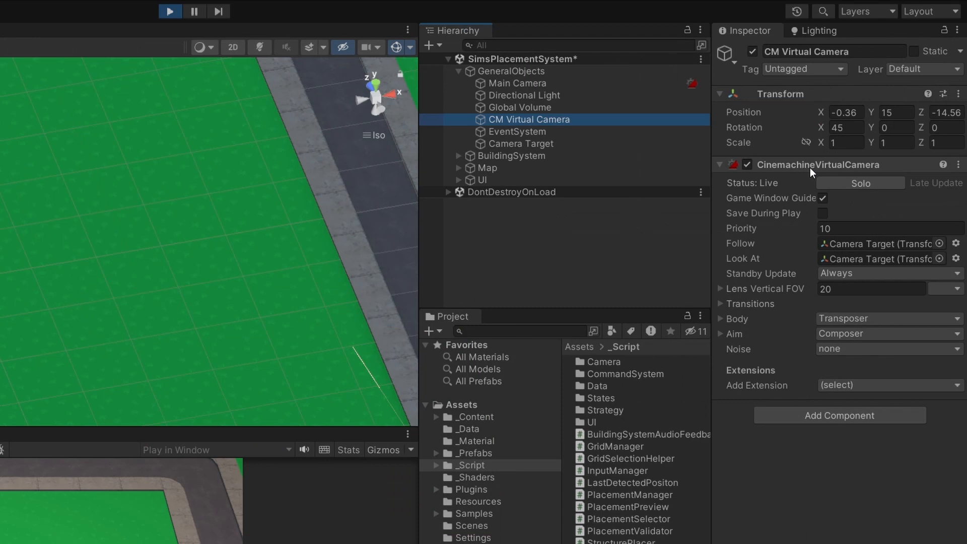
- Ping the Camera Target in the Follow and Look At fields and expand the Transposer body settings
left_click(875, 243)
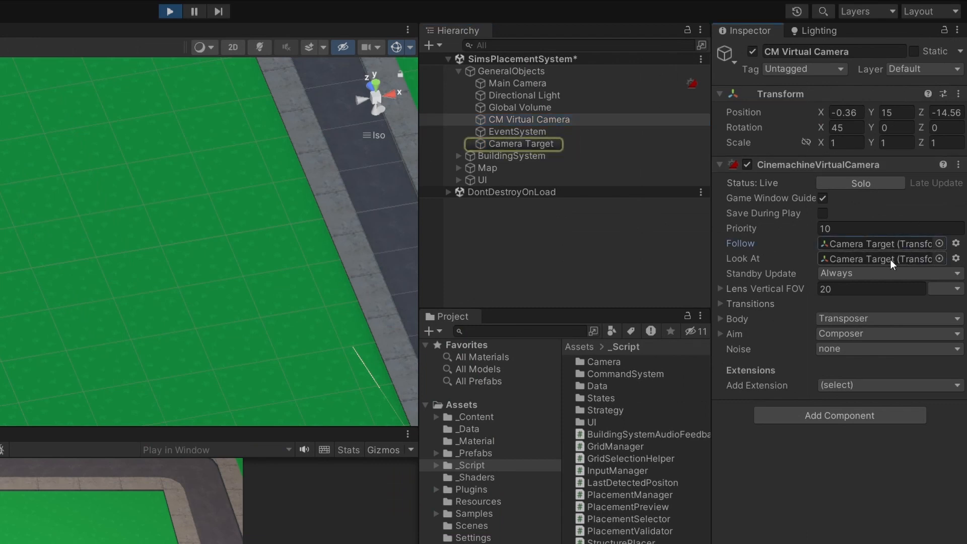
left_click(520, 144)
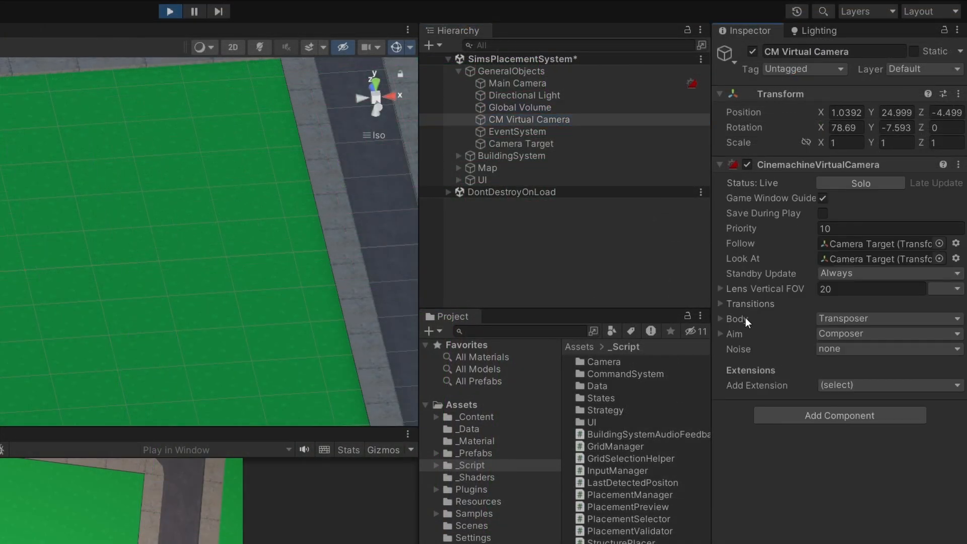
left_click(722, 319)
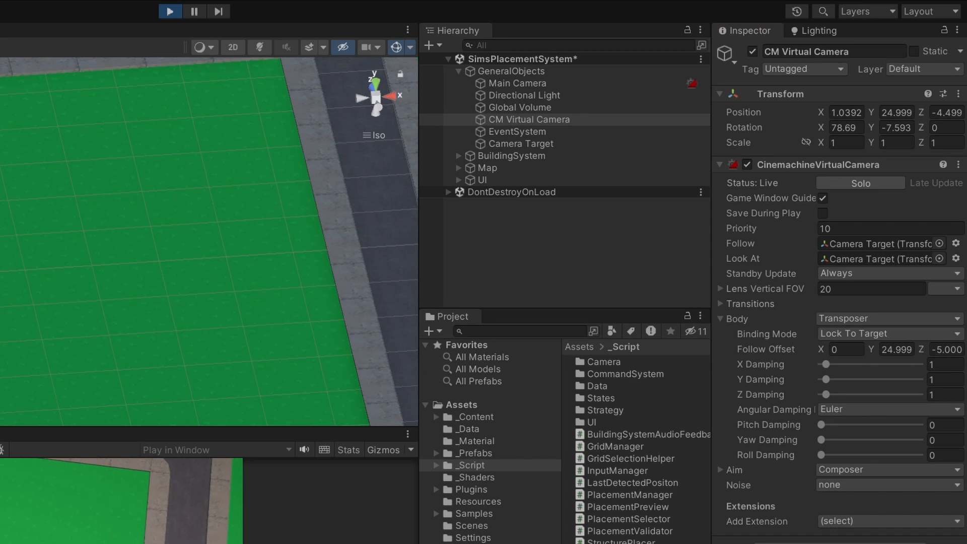